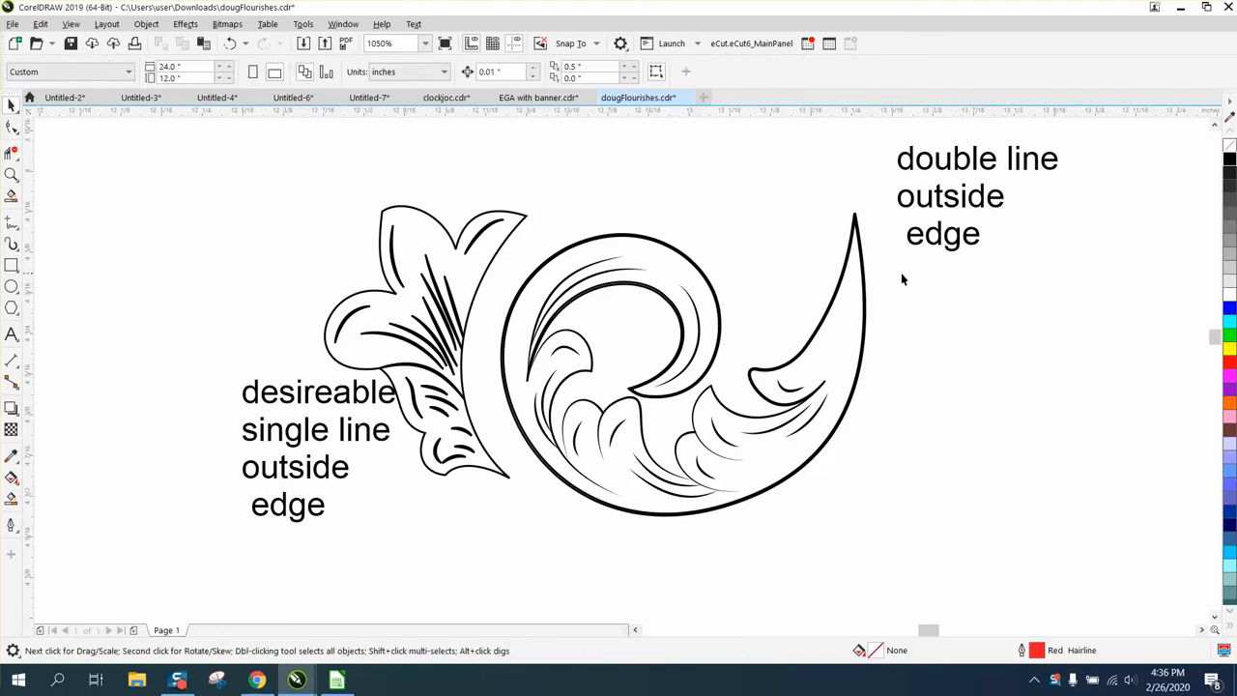
pyautogui.moveTo(511, 244)
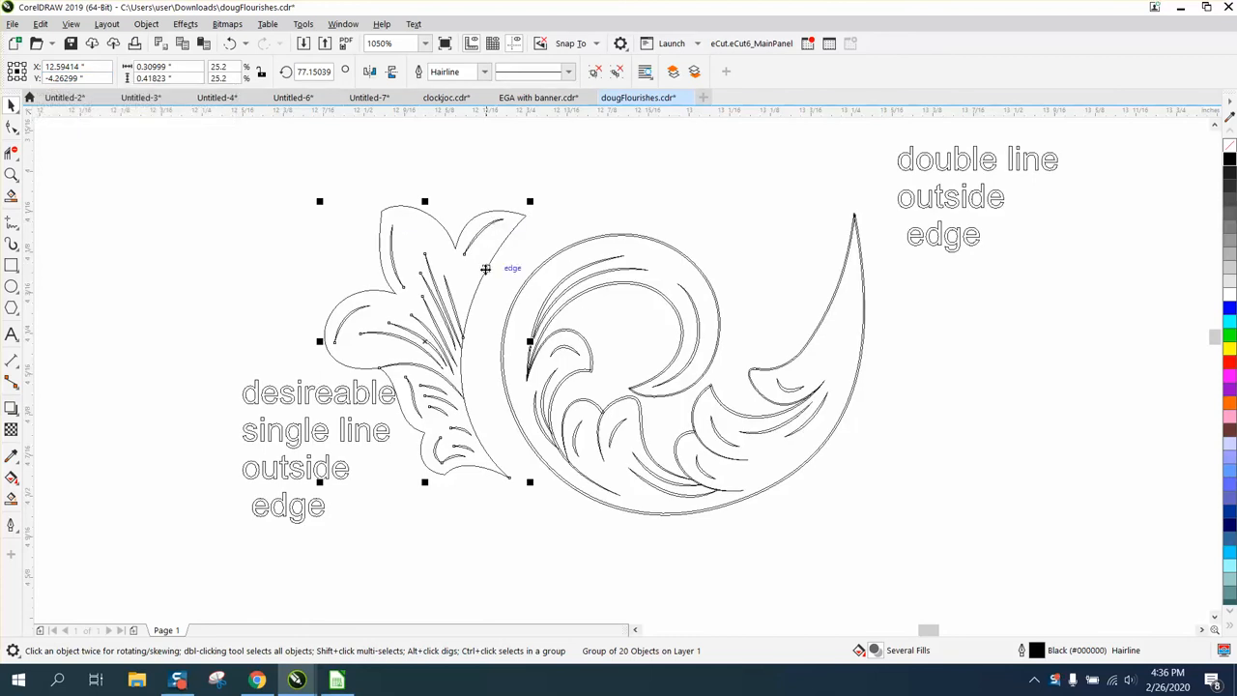
pyautogui.moveTo(404, 236)
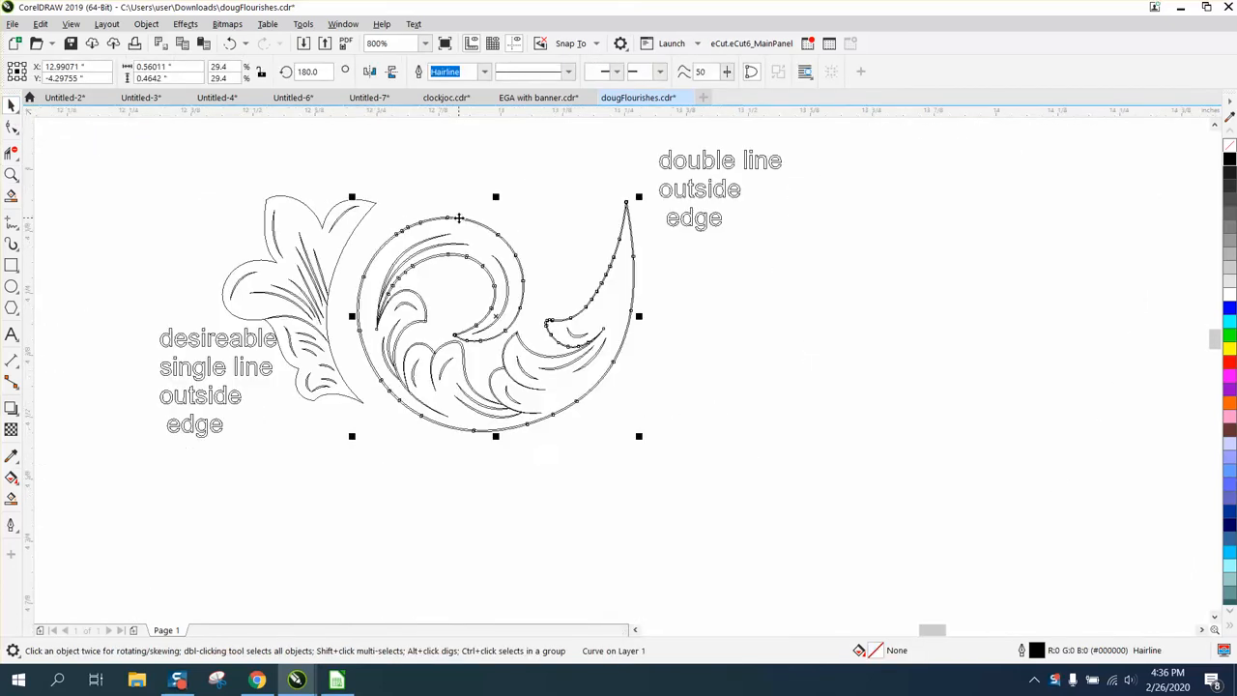
pyautogui.moveTo(675, 336)
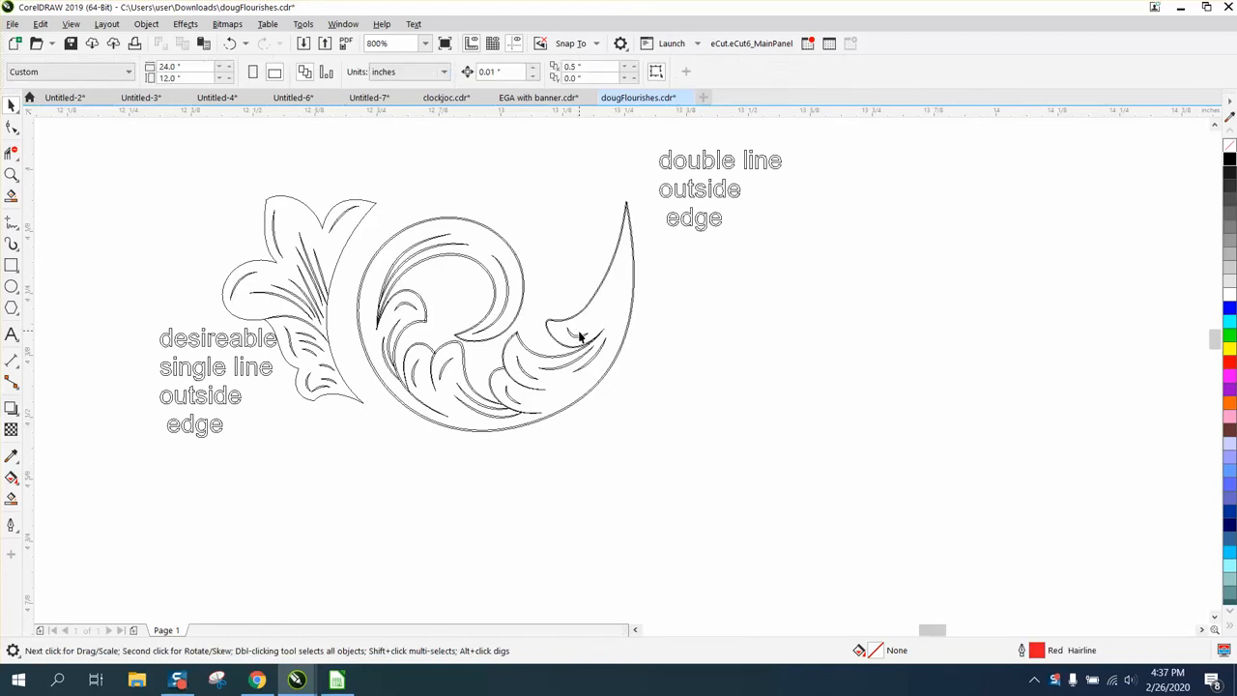
pyautogui.click(580, 333)
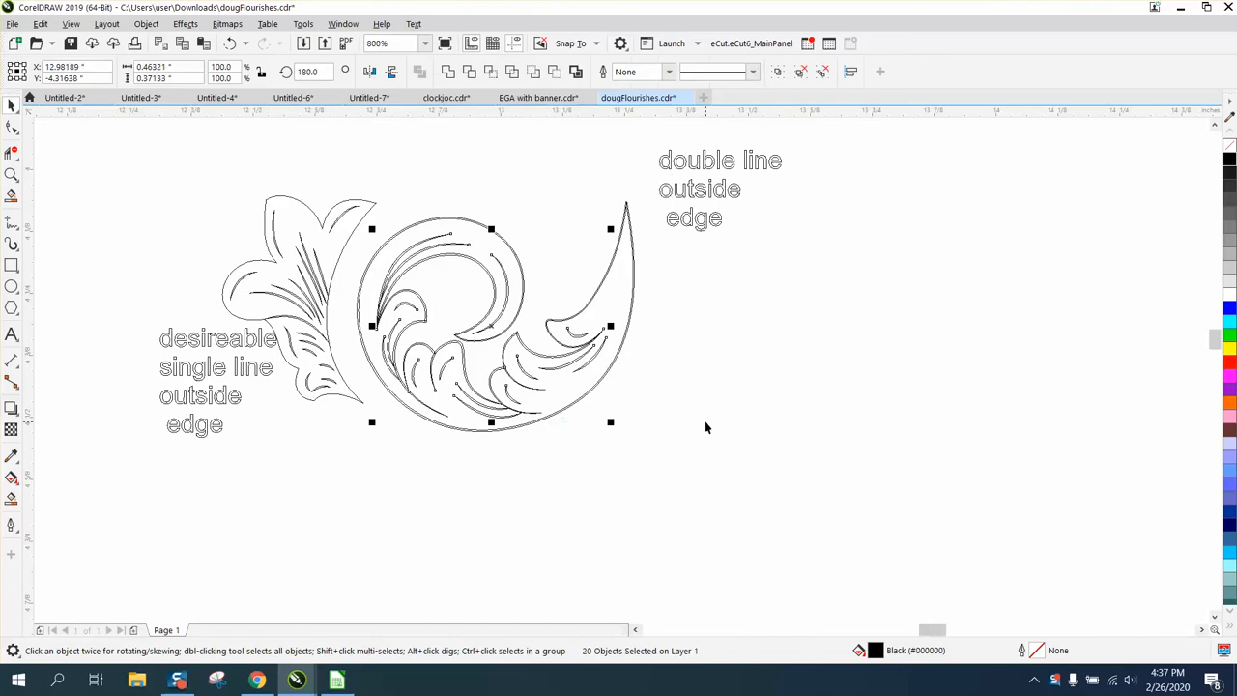
pyautogui.moveTo(425, 178)
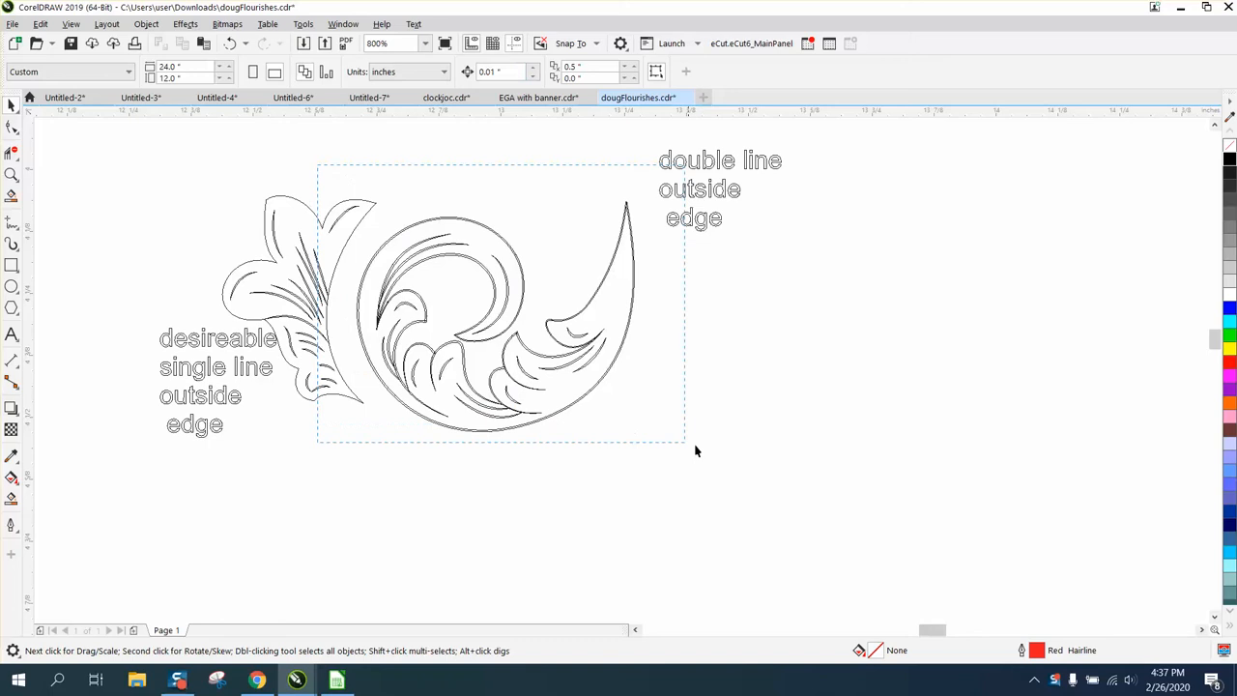
pyautogui.click(537, 97)
pyautogui.write('1')
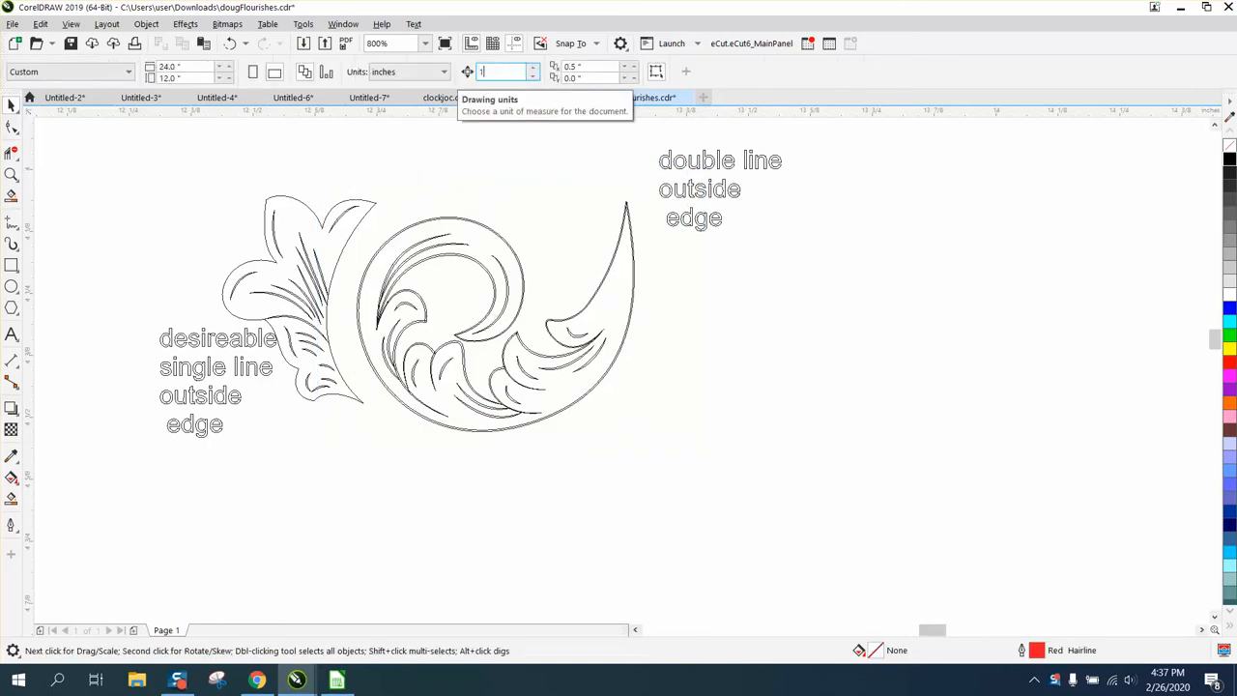
pyautogui.click(578, 332)
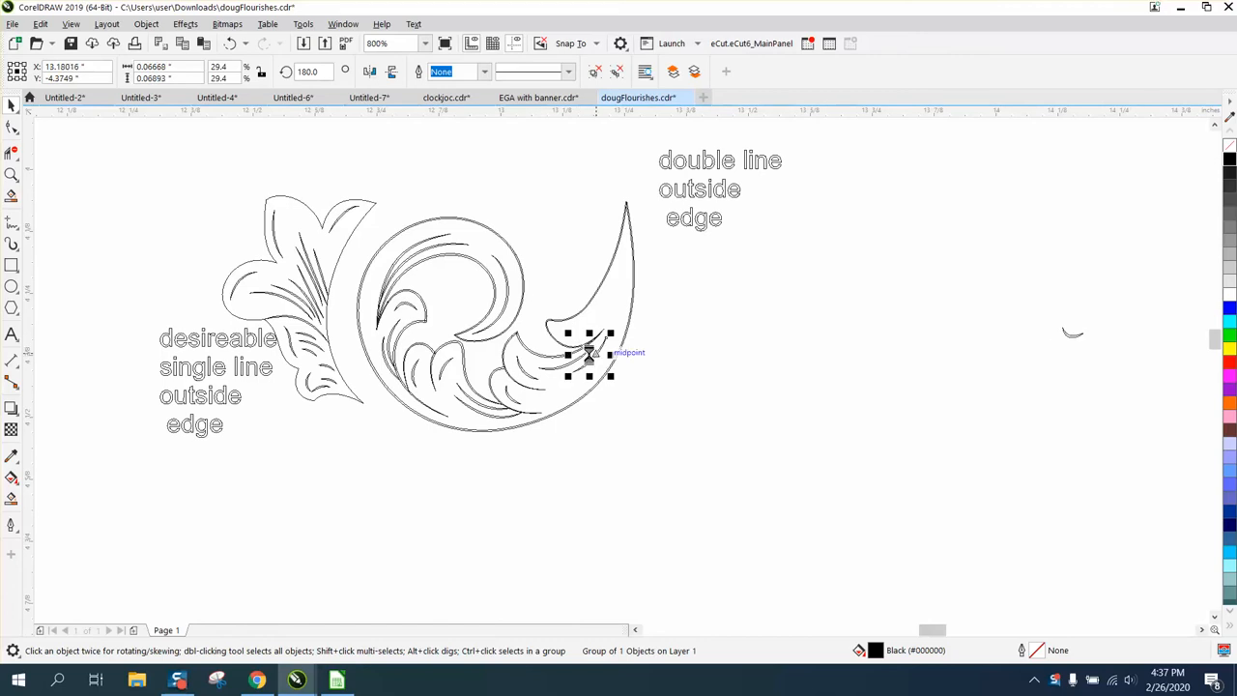
# Drag each inner line curve out of the double-line swirl and set it to the flourish's right
pyautogui.moveTo(590, 356); pyautogui.dragTo(1061, 358)
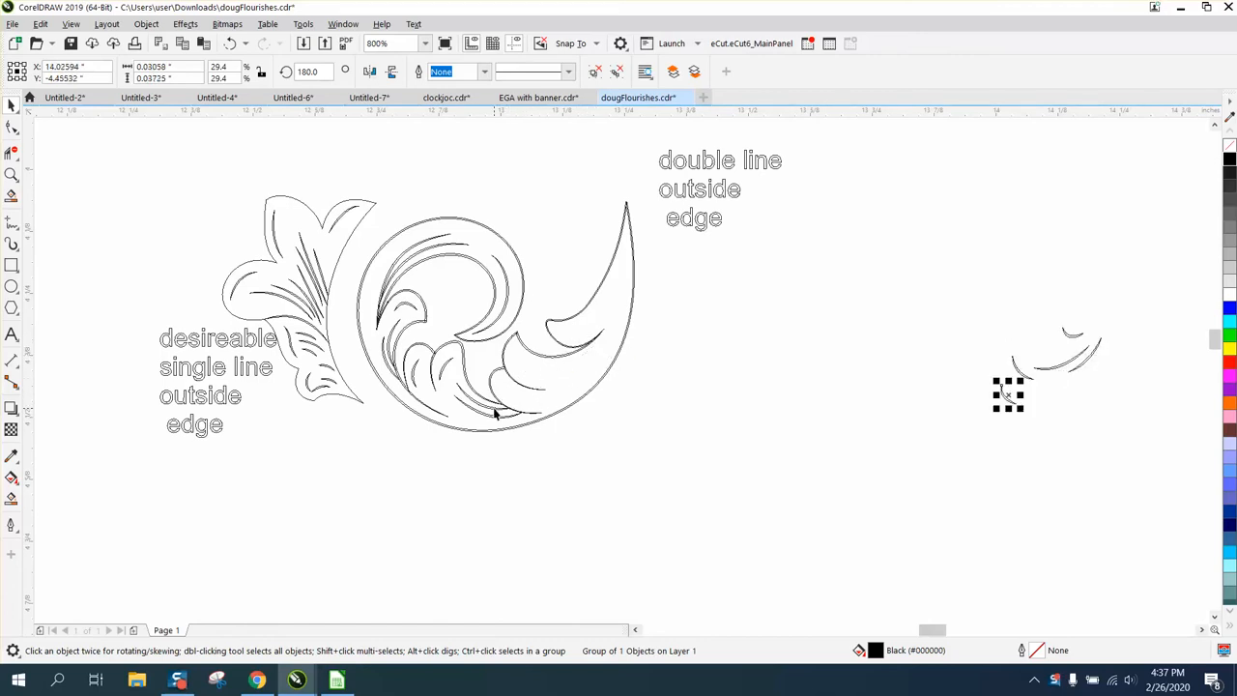
pyautogui.click(1009, 394)
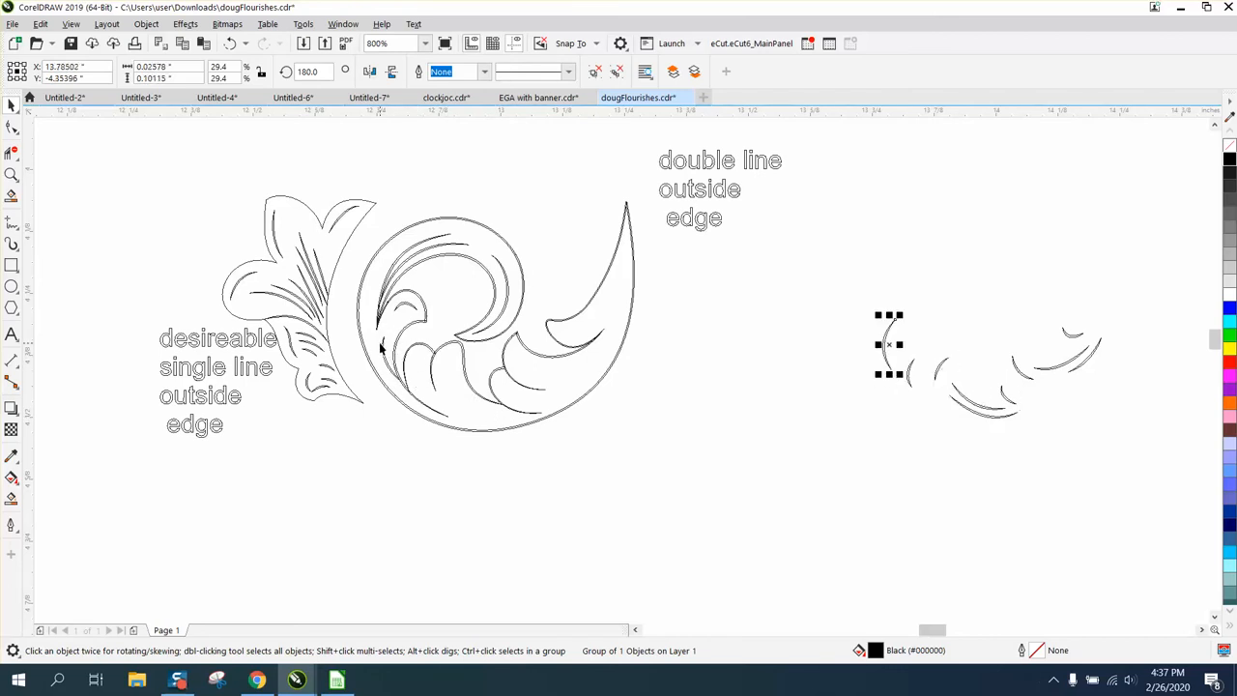
pyautogui.click(414, 283)
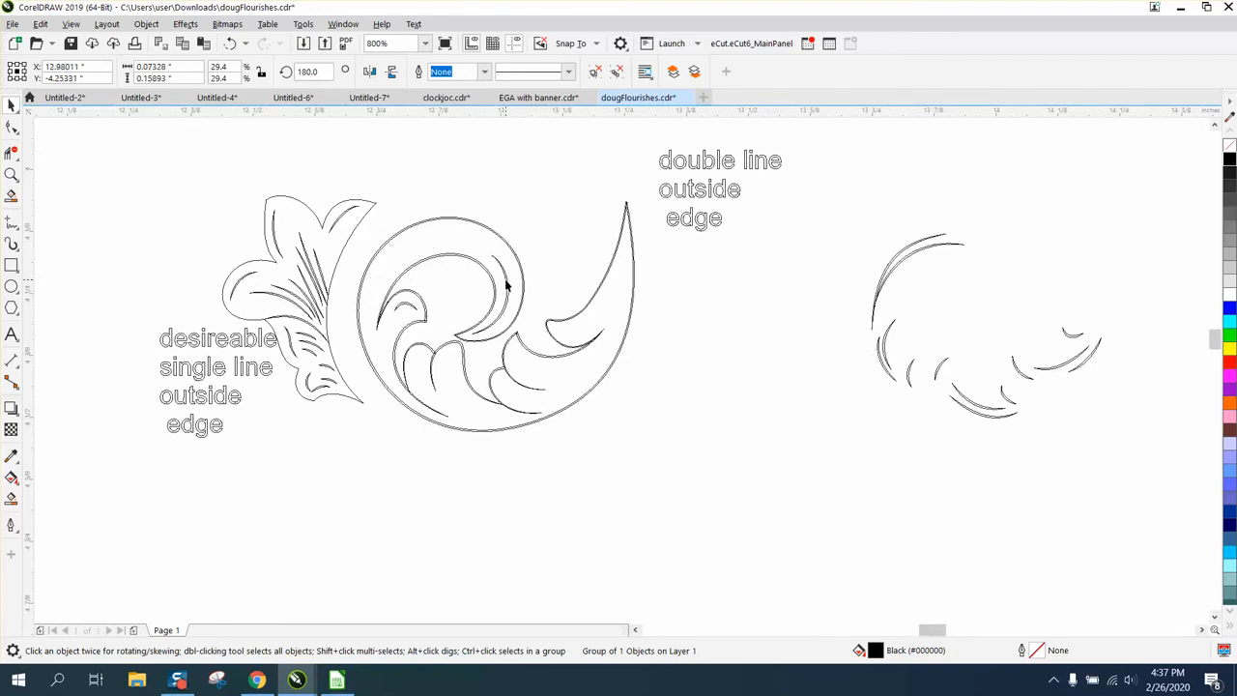
pyautogui.click(416, 310)
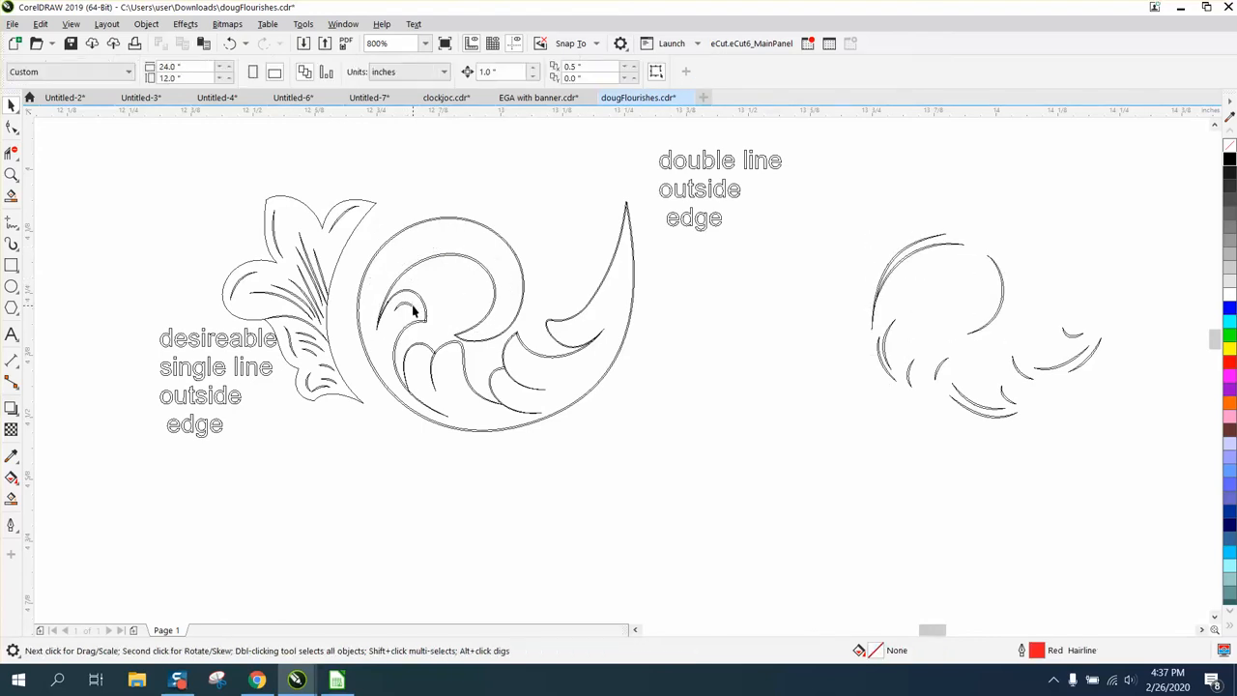
pyautogui.click(901, 305)
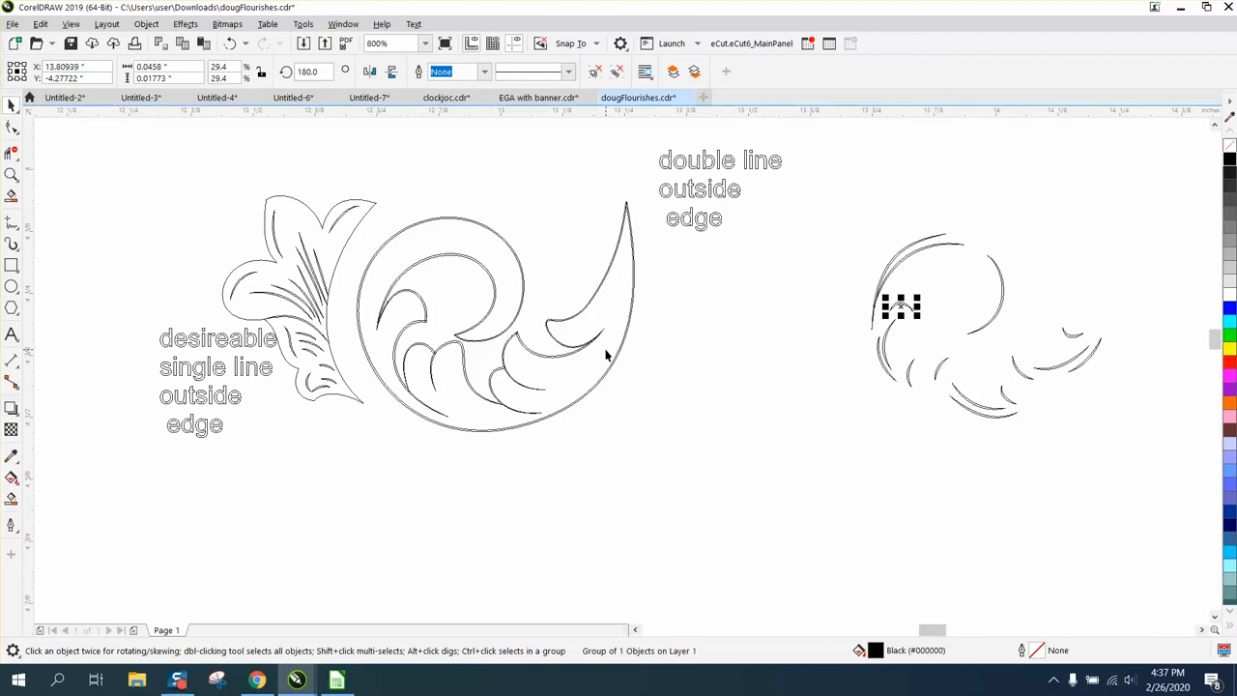
pyautogui.moveTo(11, 456)
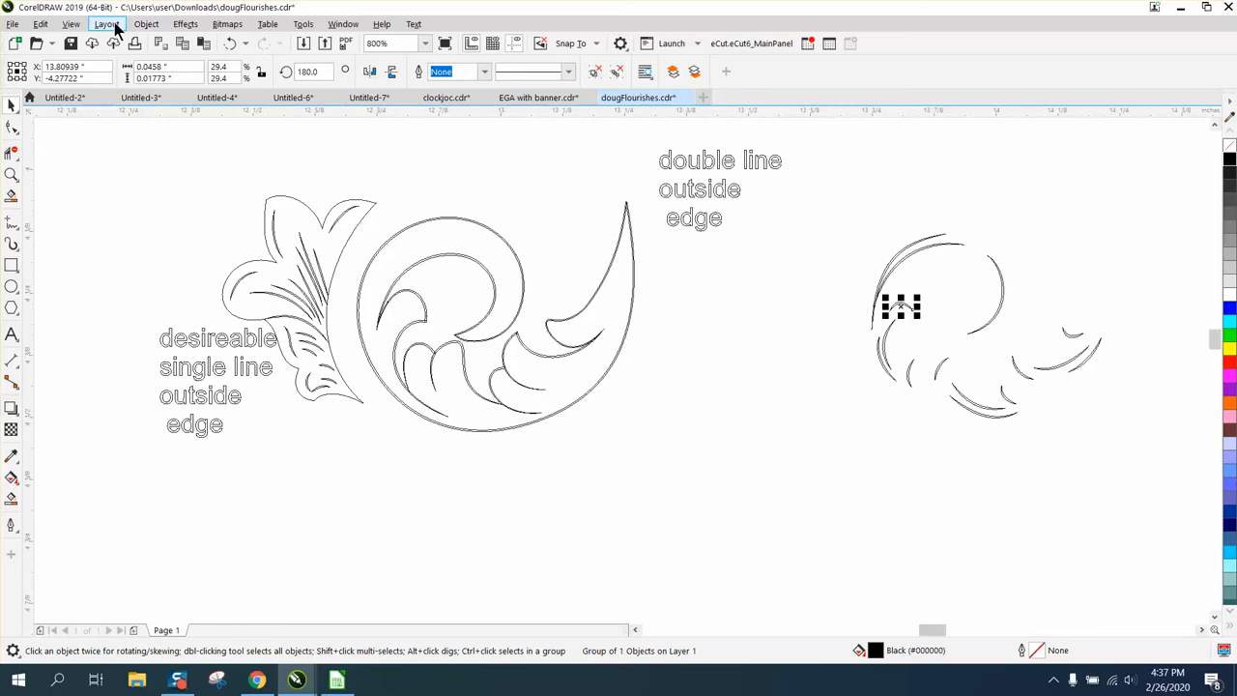
# Switch the display from Wireframe to Enhanced so lines render at their real widths
pyautogui.click(69, 24)
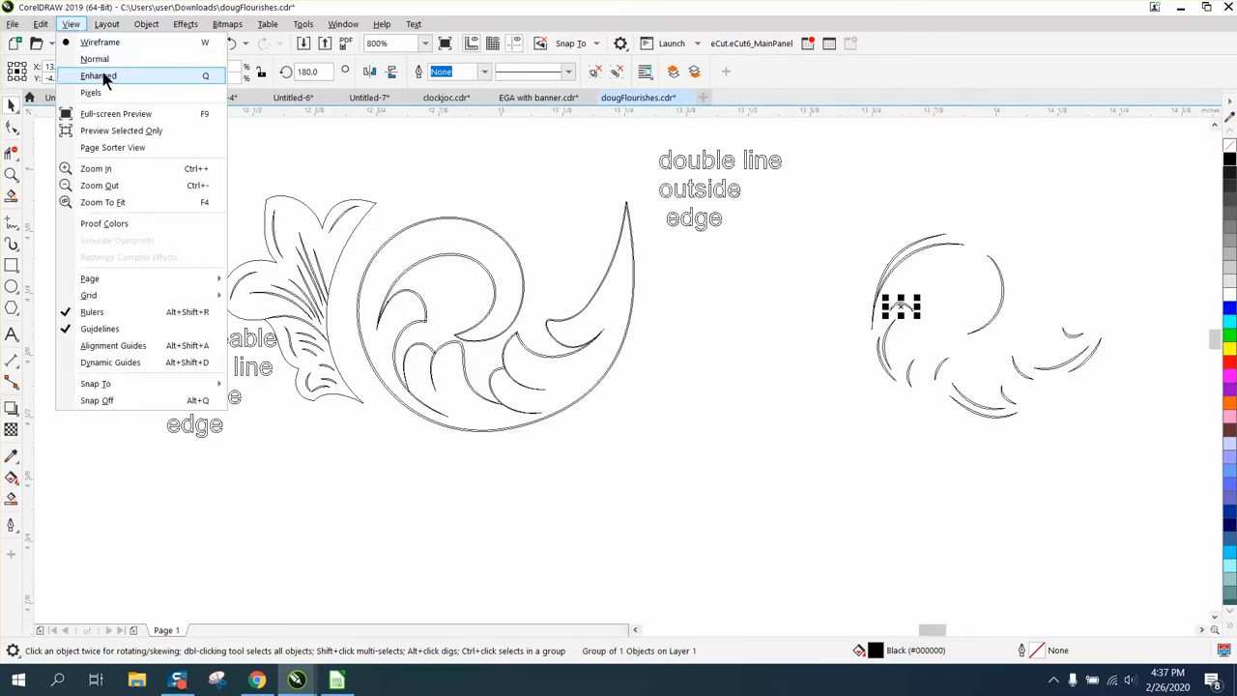
pyautogui.click(97, 76)
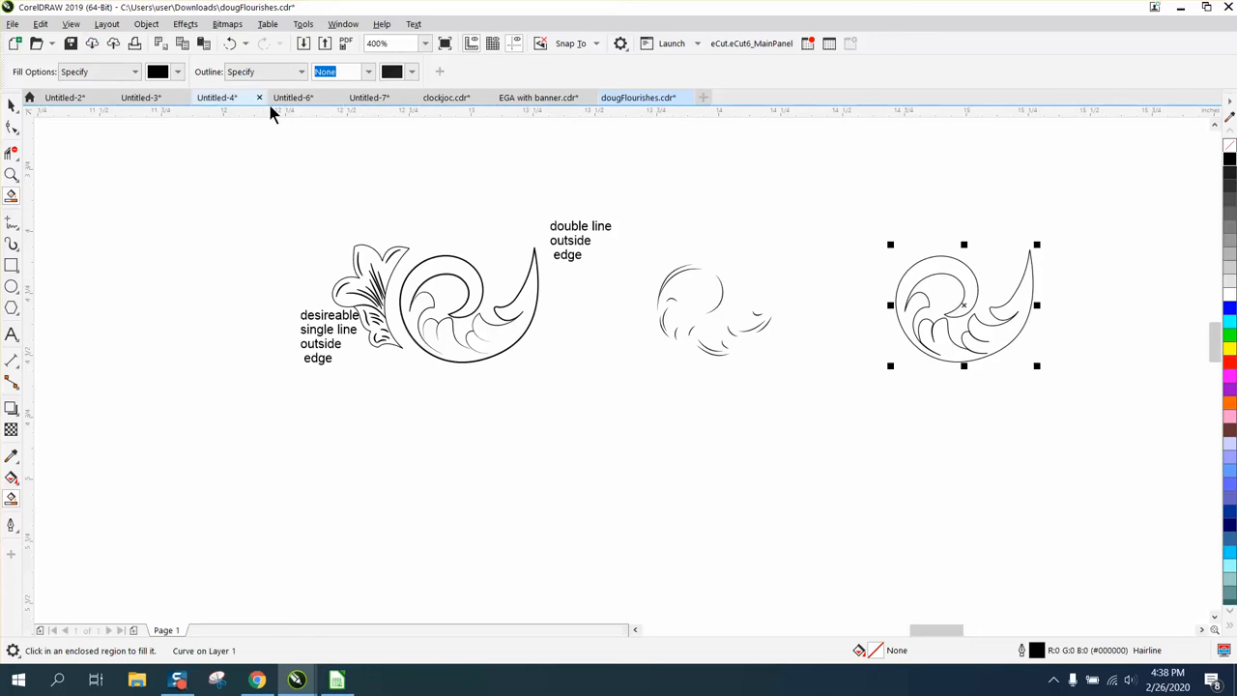
# Zoom out, select the right-hand flourish and zoom in tightly on its heavy outlines
pyautogui.click(11, 174)
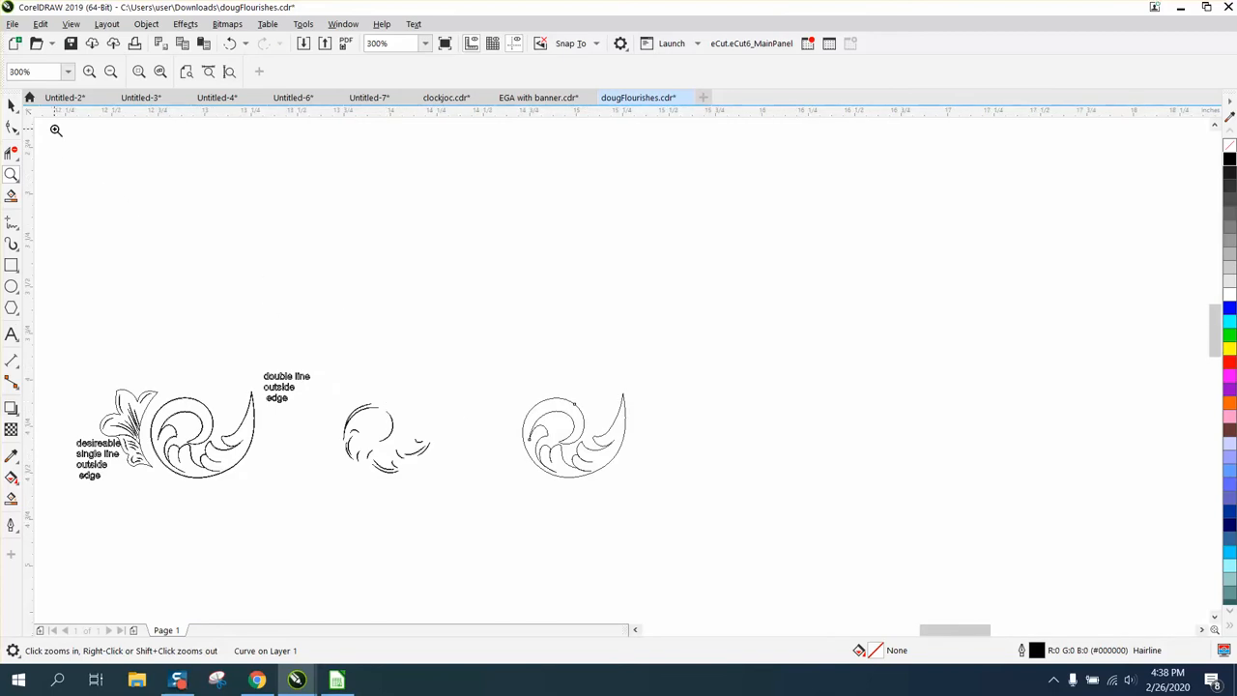
pyautogui.click(572, 435)
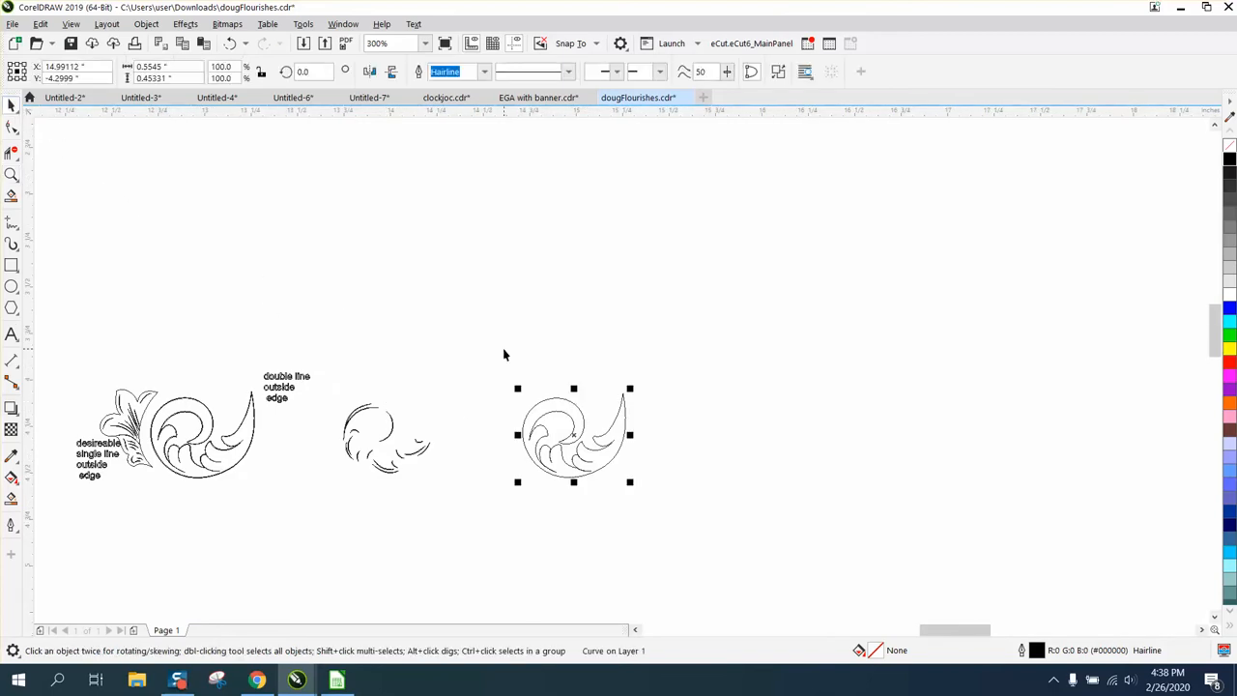
pyautogui.moveTo(573, 433); pyautogui.dragTo(386, 433)
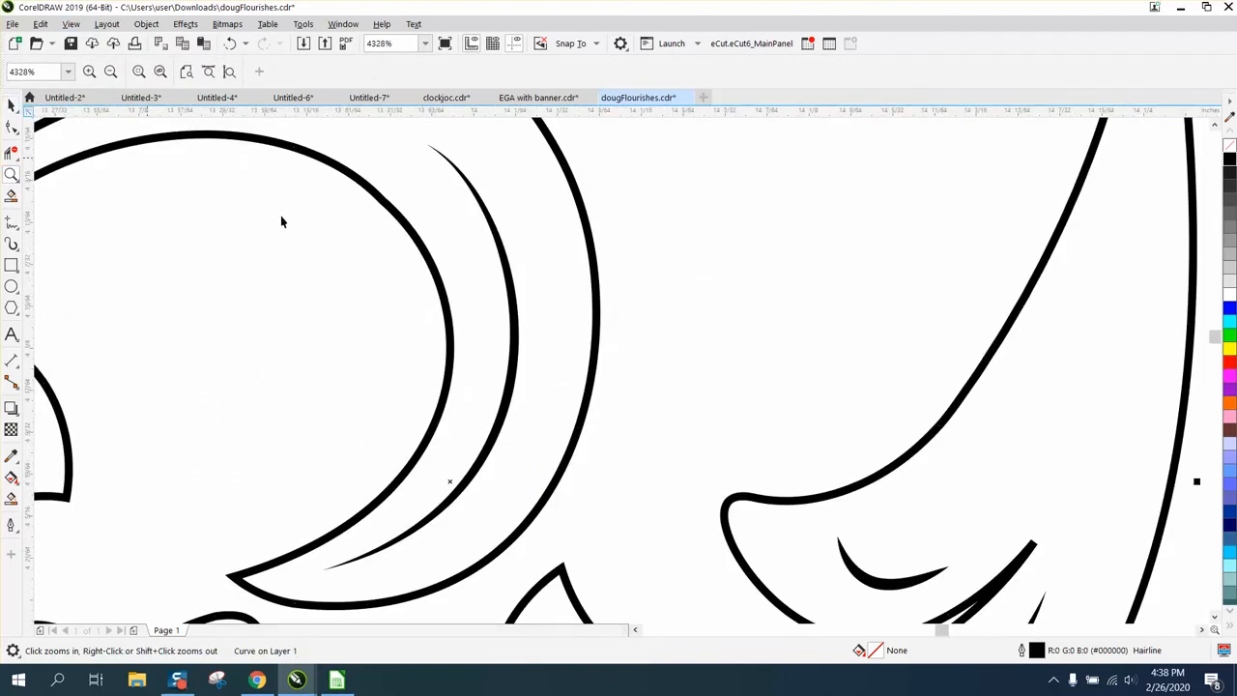
# Zoom onto the doubled inner lines and select the inner crescent curve with the Pick tool
pyautogui.click(512, 305)
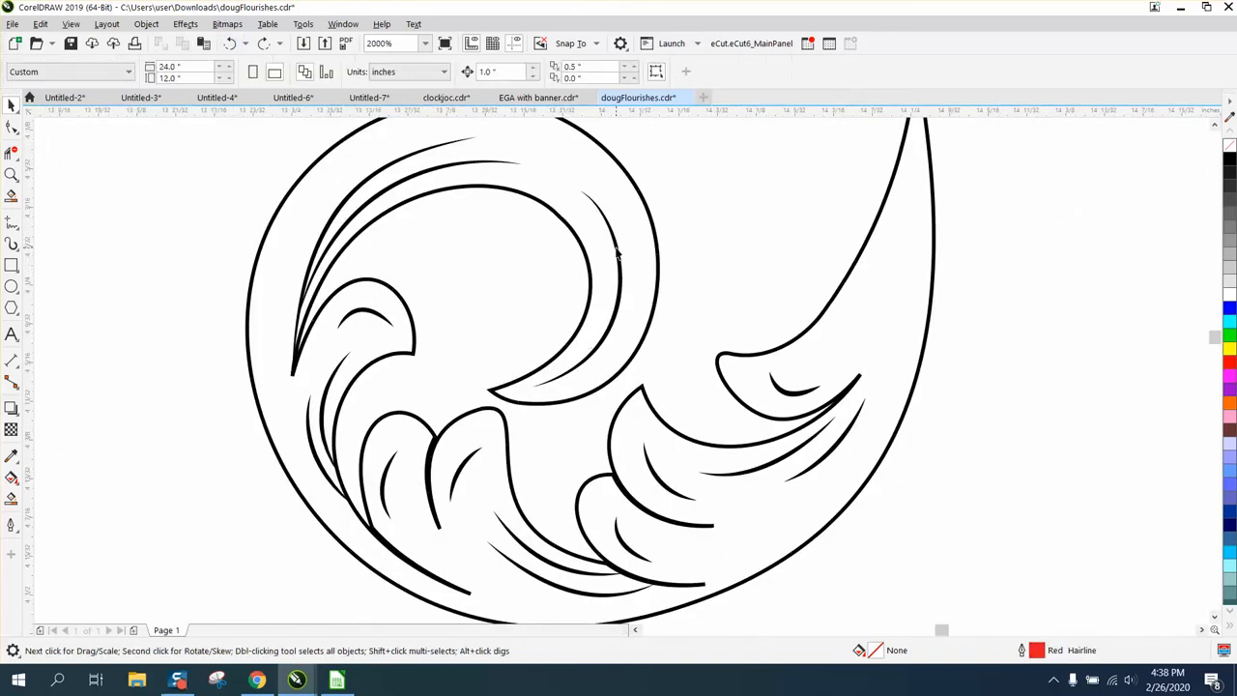
pyautogui.click(590, 344)
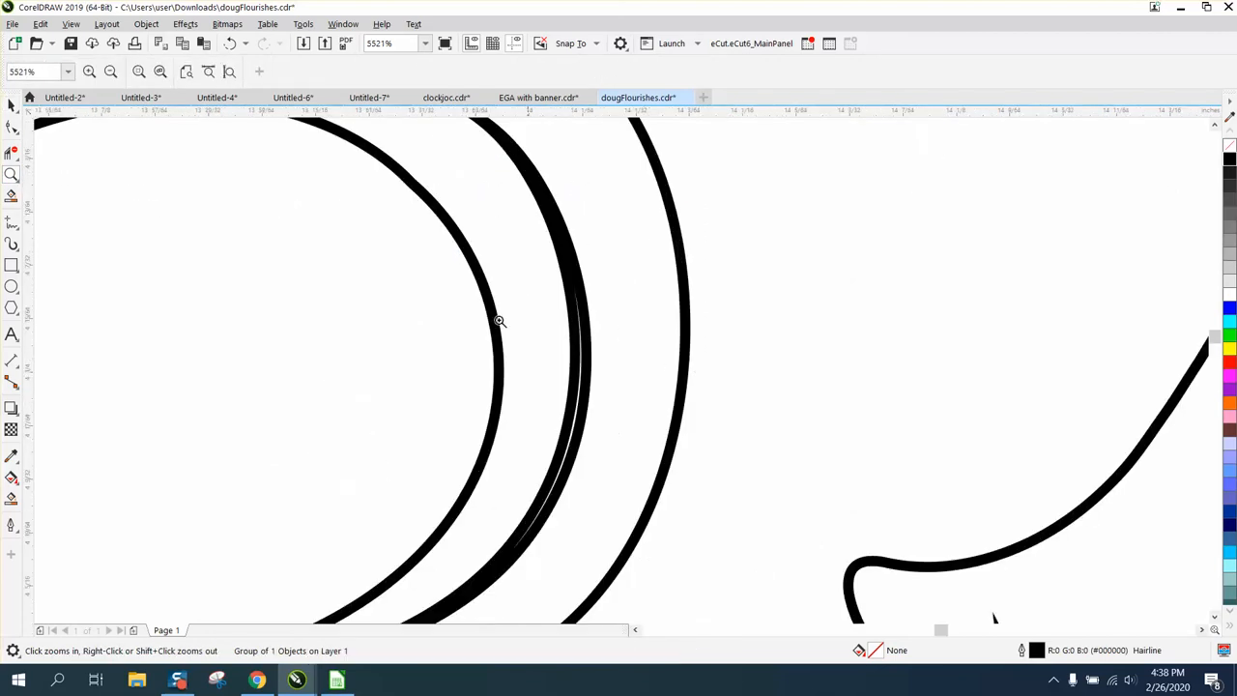
pyautogui.click(12, 104)
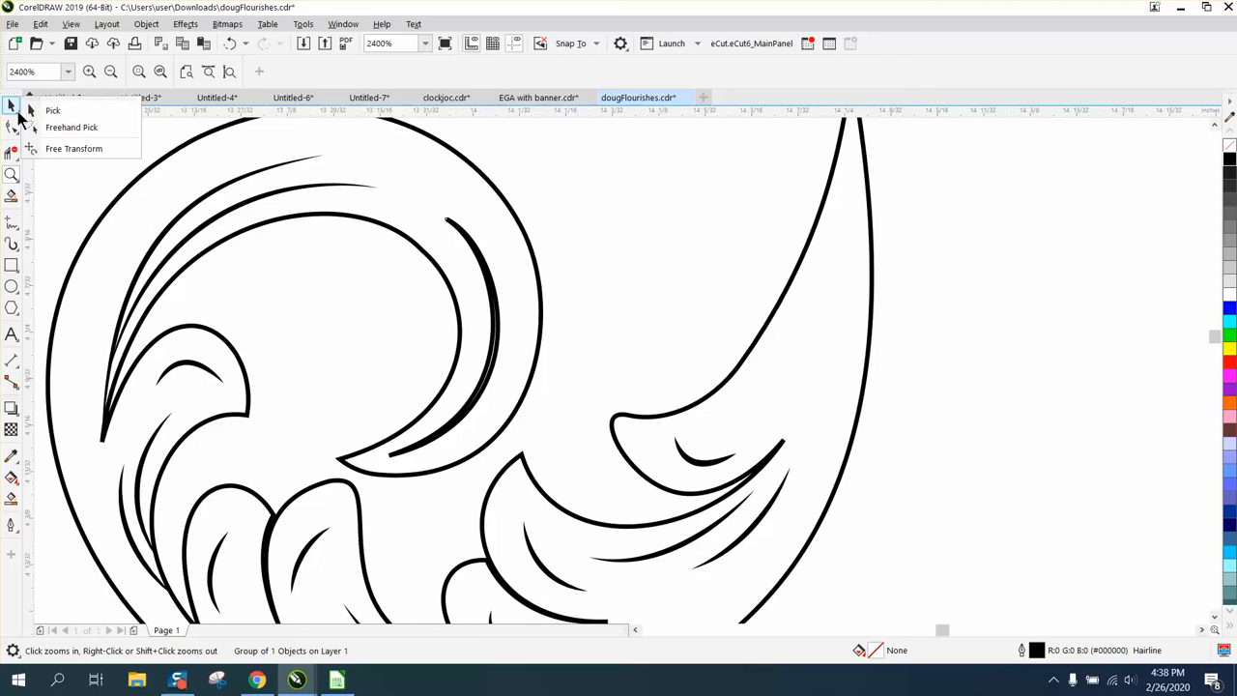
pyautogui.moveTo(171, 101)
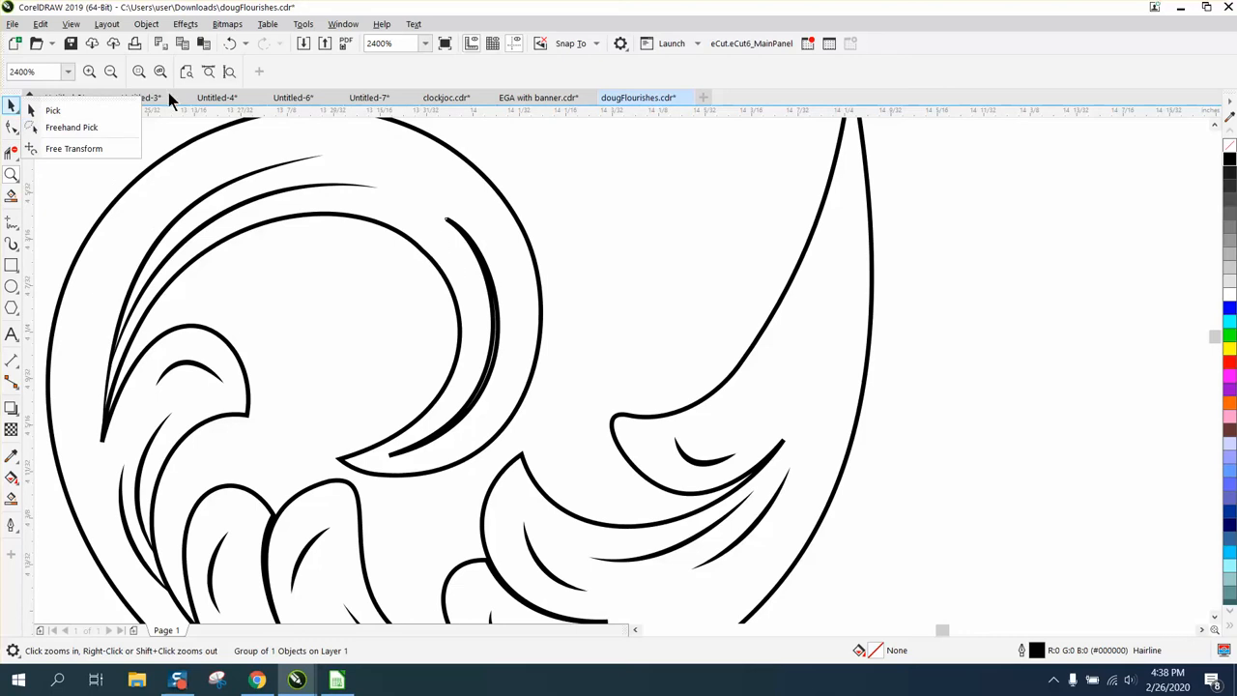
pyautogui.moveTo(78, 35)
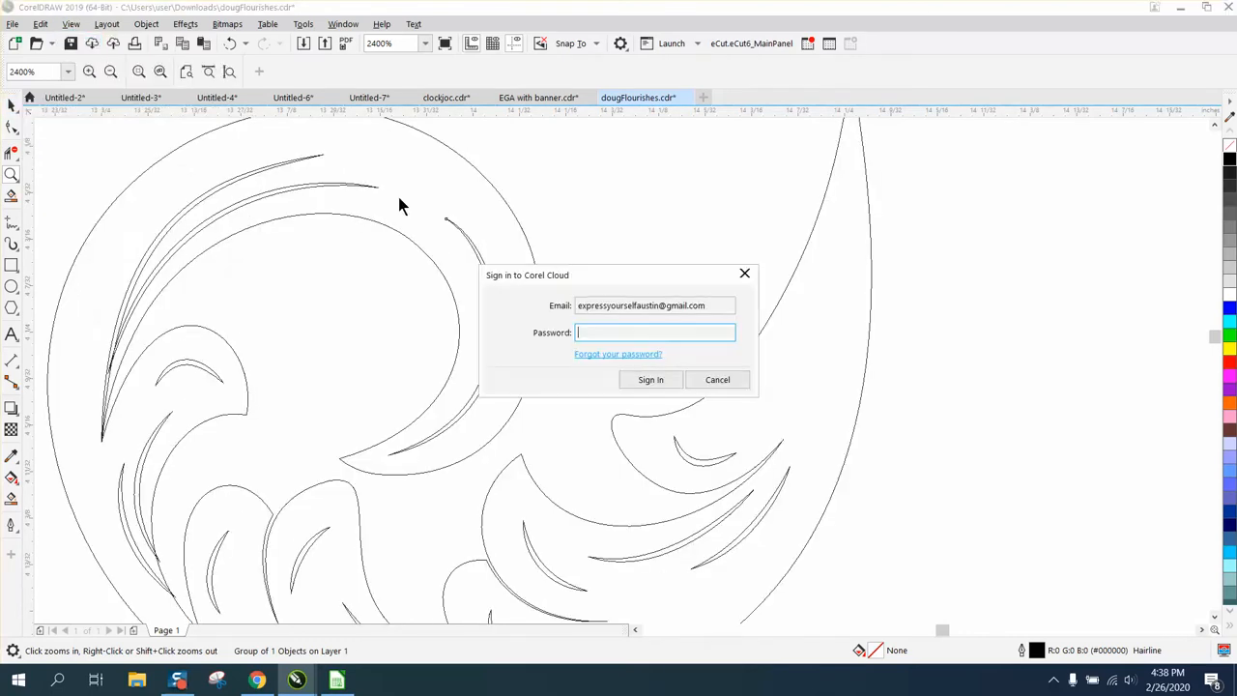
pyautogui.click(718, 378)
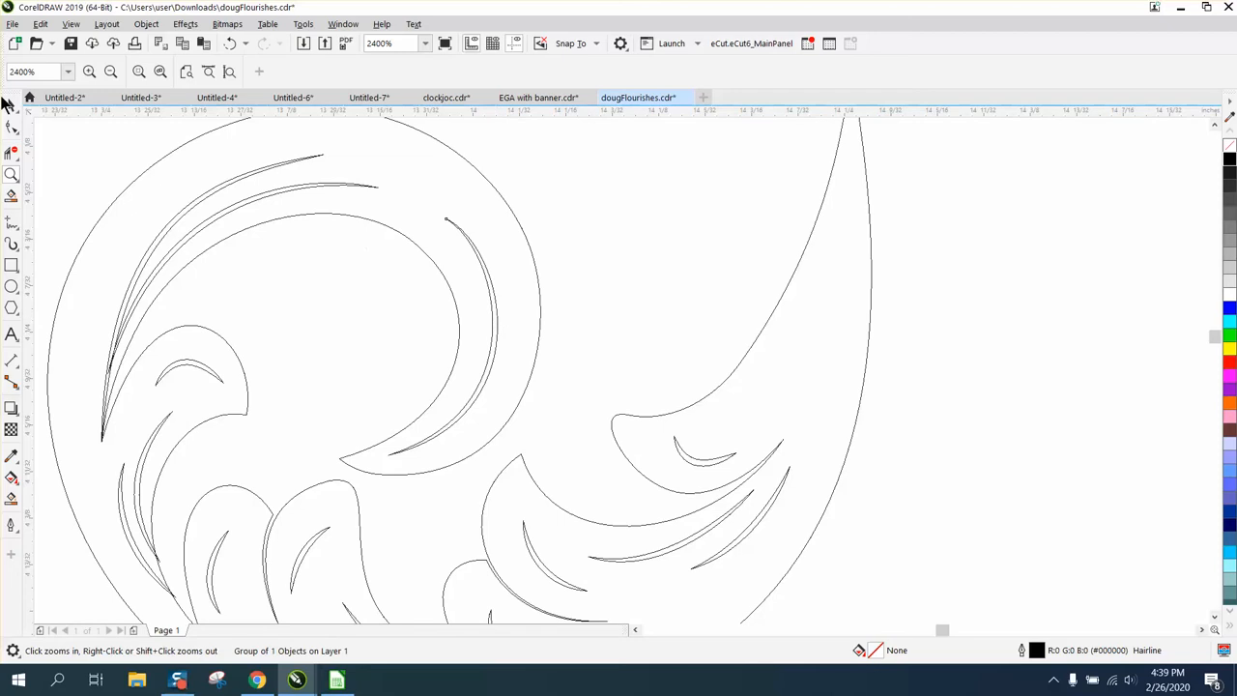
pyautogui.click(491, 298)
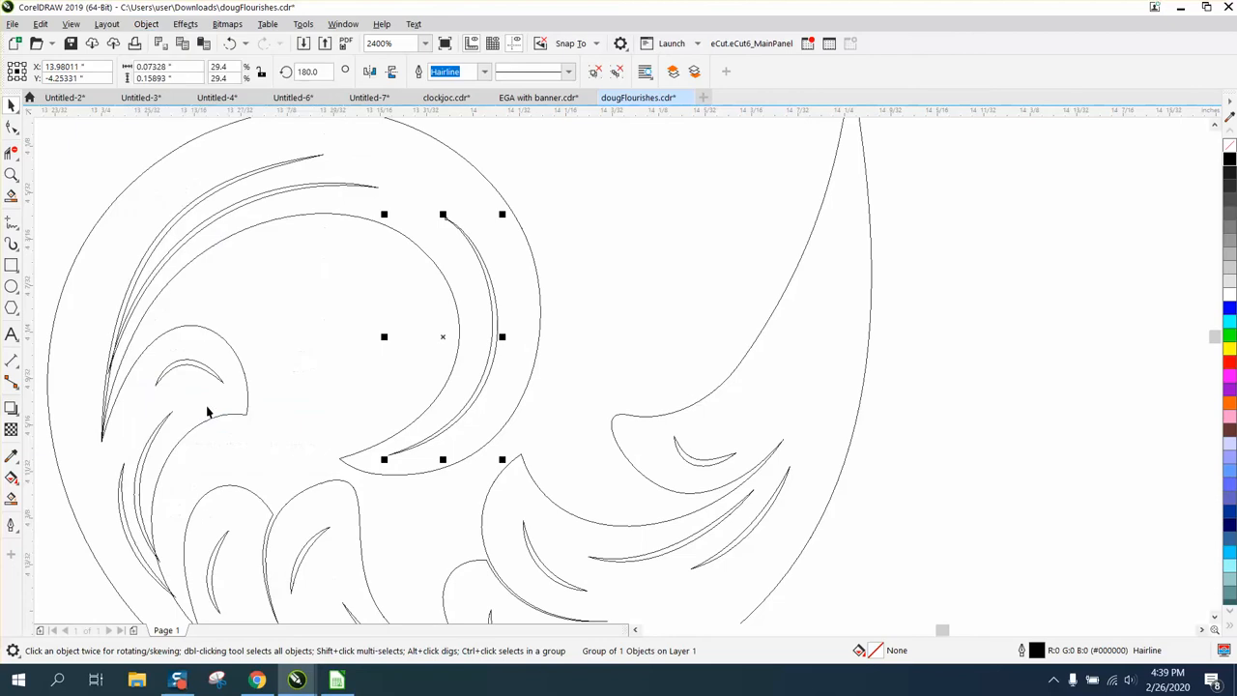
# Convert the selected crescent curve's outline into a filled object via Convert Outline to Object
pyautogui.click(147, 23)
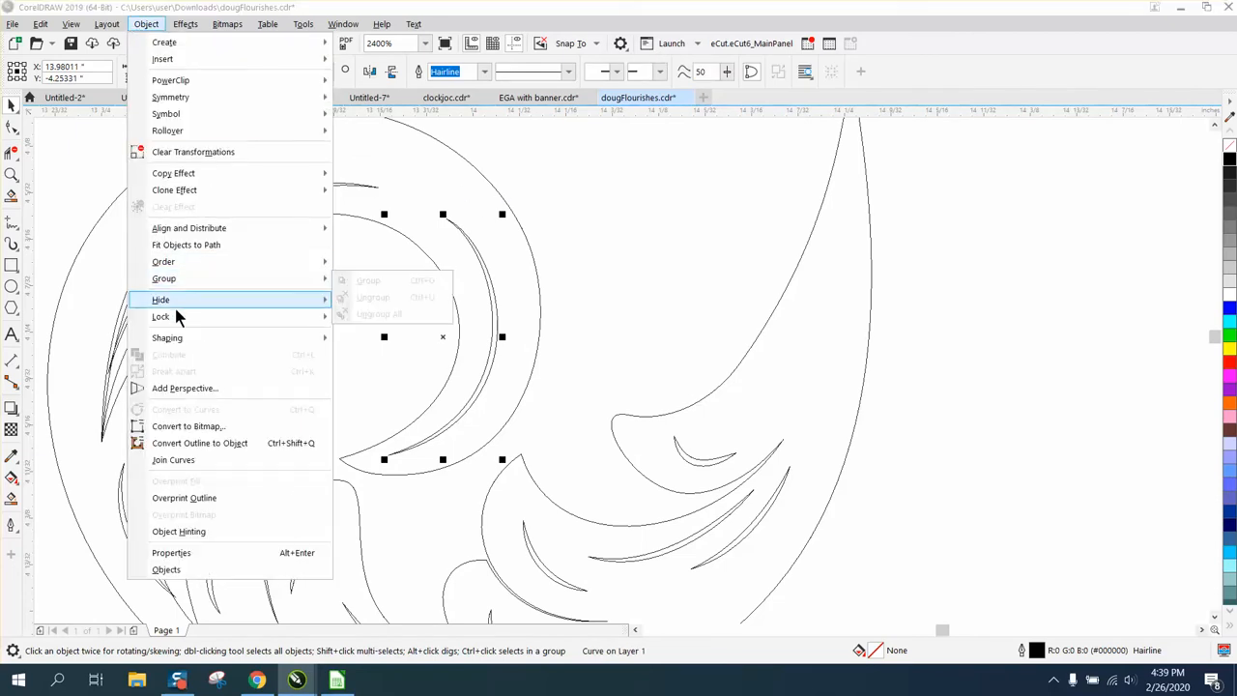
pyautogui.moveTo(213, 443)
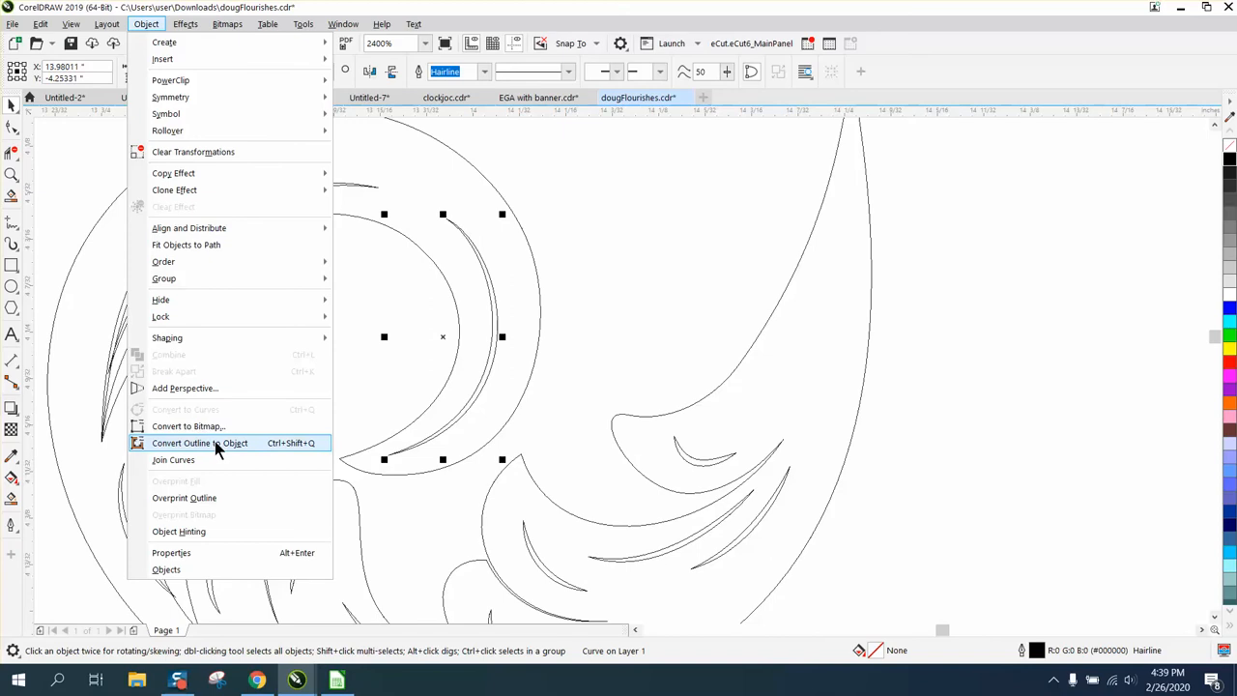
pyautogui.click(201, 443)
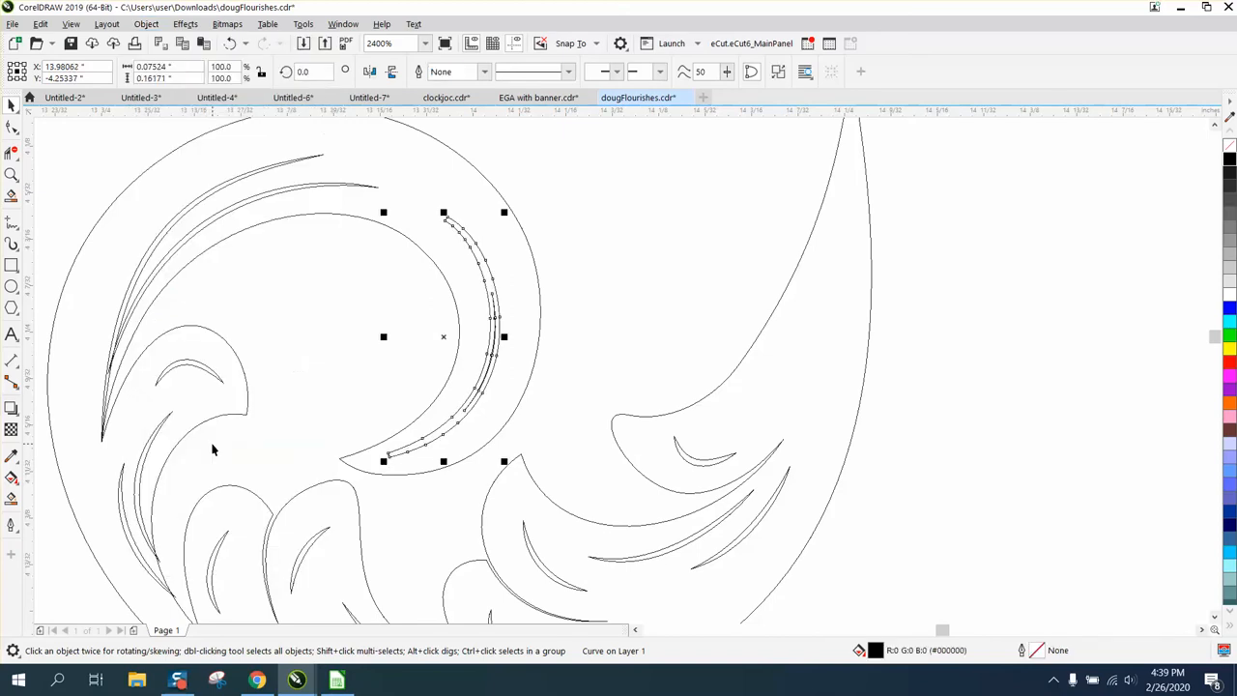
pyautogui.click(97, 205)
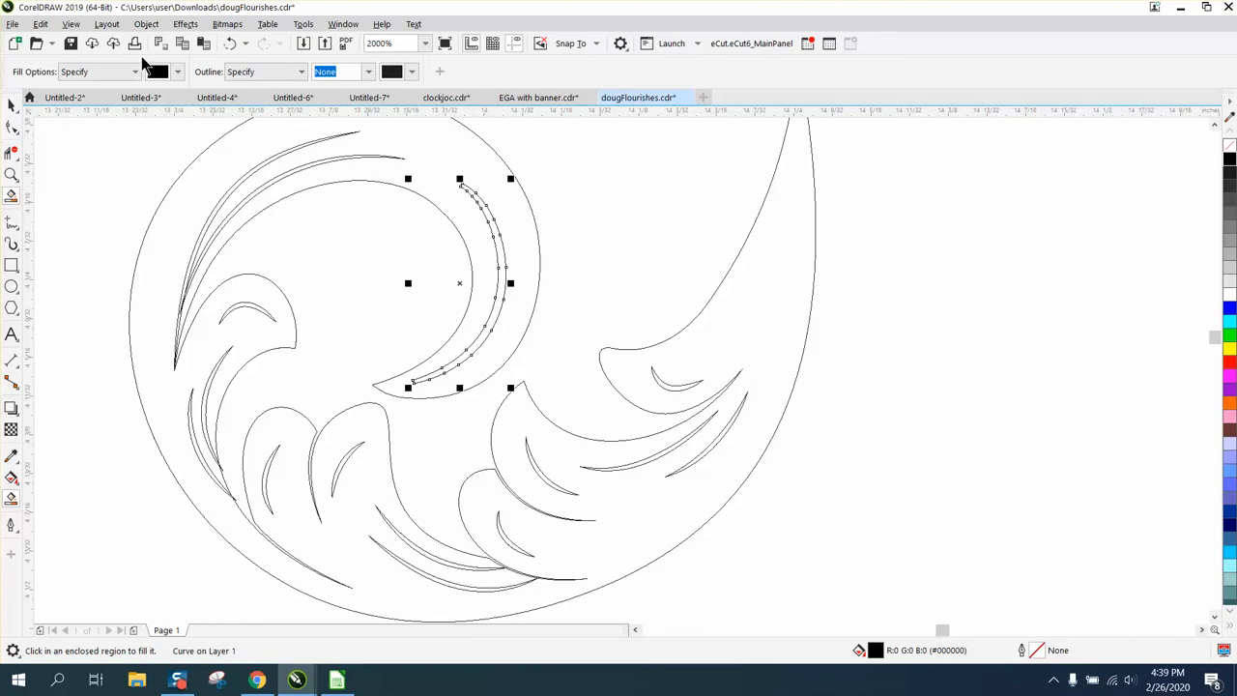
# Return to Enhanced view so the converted crescent shows as a solid tapered shape, and zoom in
pyautogui.click(69, 23)
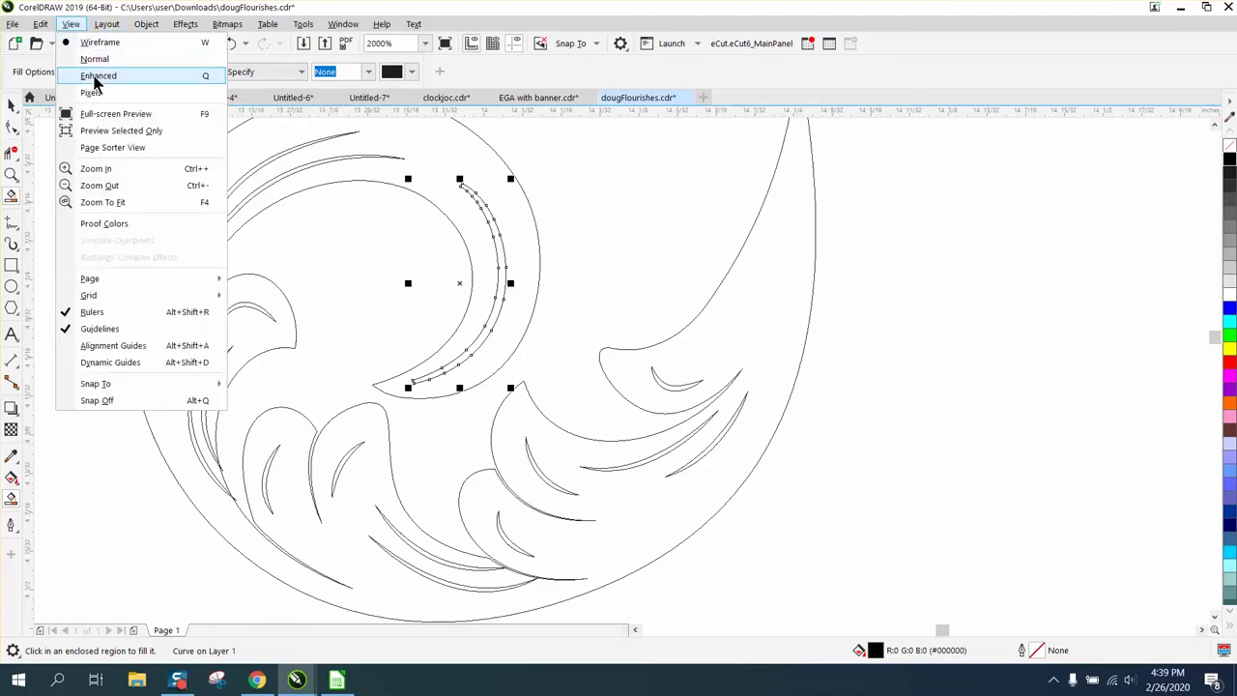
pyautogui.click(97, 75)
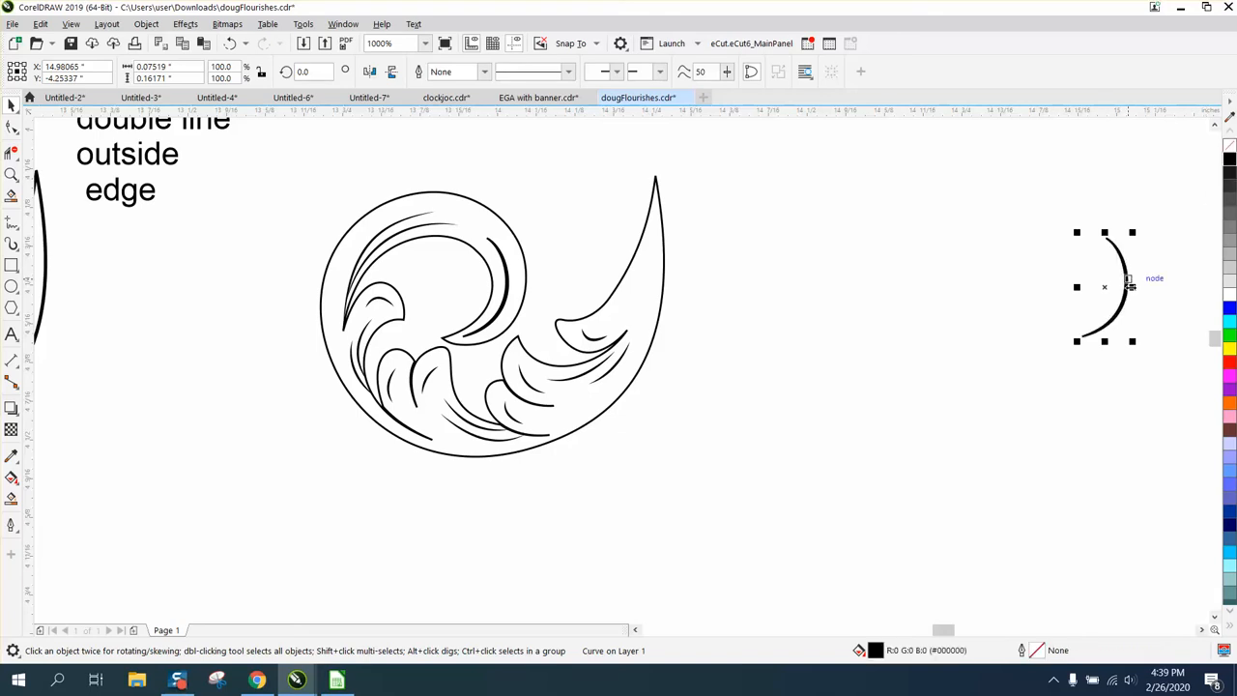
pyautogui.moveTo(1104, 286); pyautogui.dragTo(485, 286)
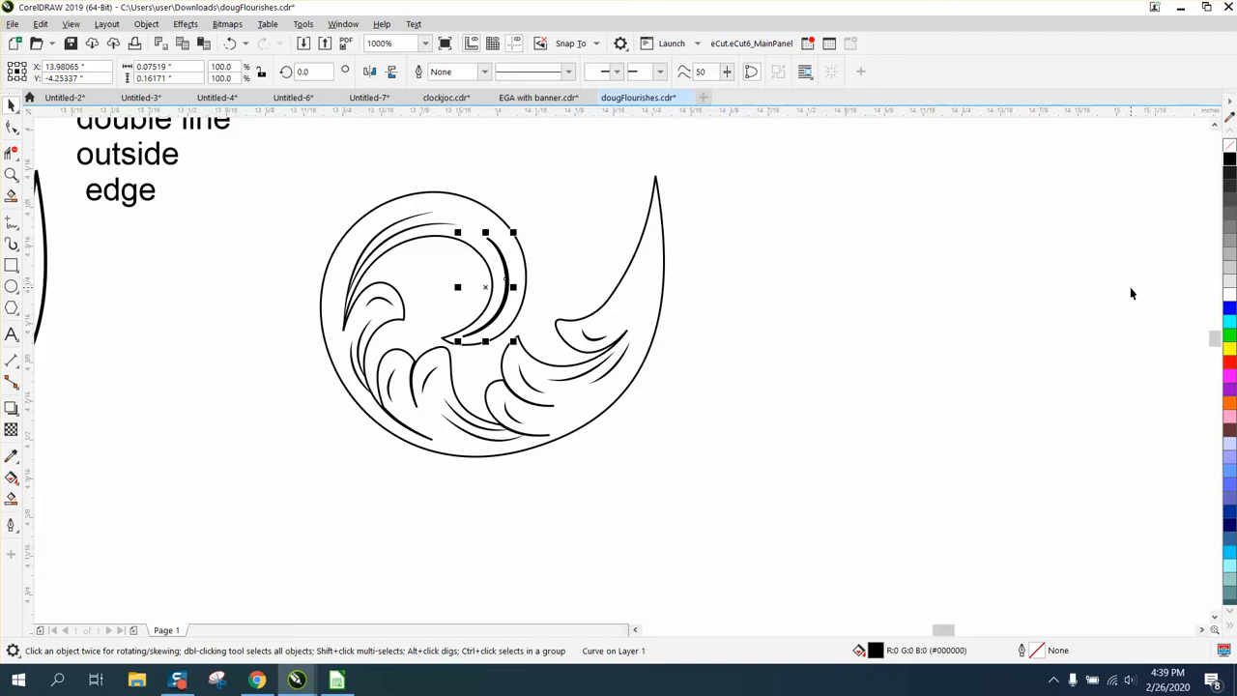
pyautogui.moveTo(706, 367)
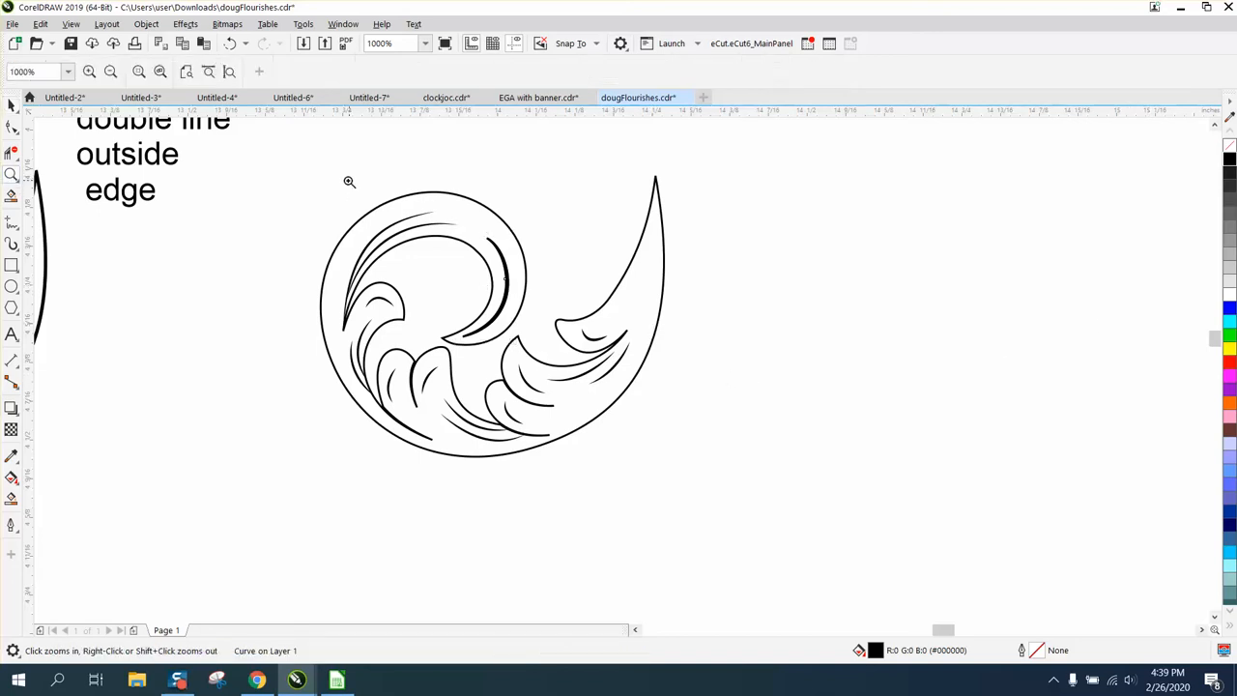
pyautogui.click(348, 182)
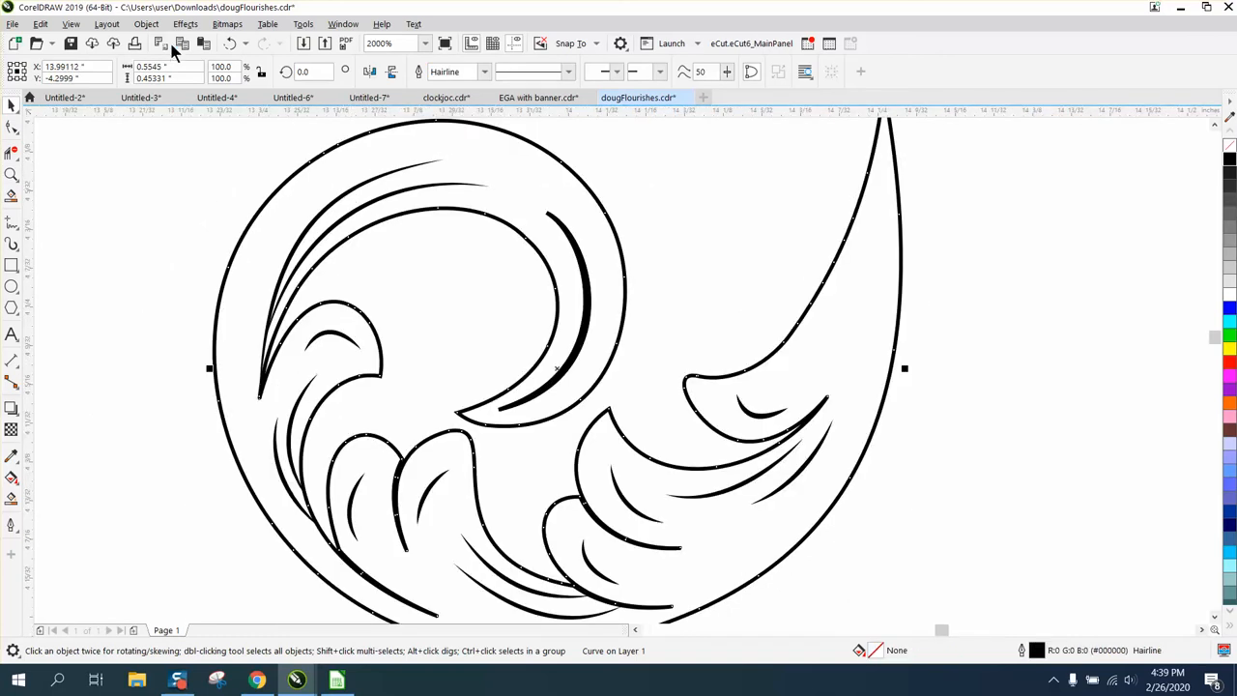
# Go back to Wireframe view and zoom in on the upper-left group of doubled inner lines
pyautogui.click(147, 23)
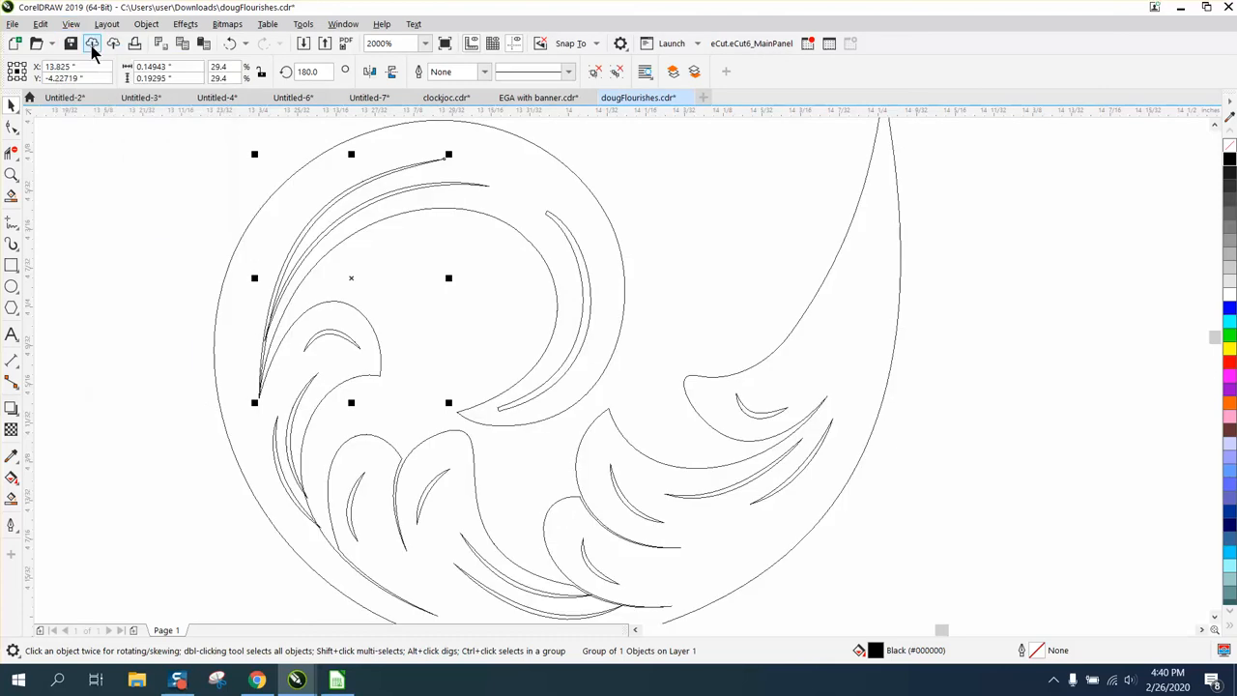
pyautogui.moveTo(352, 257)
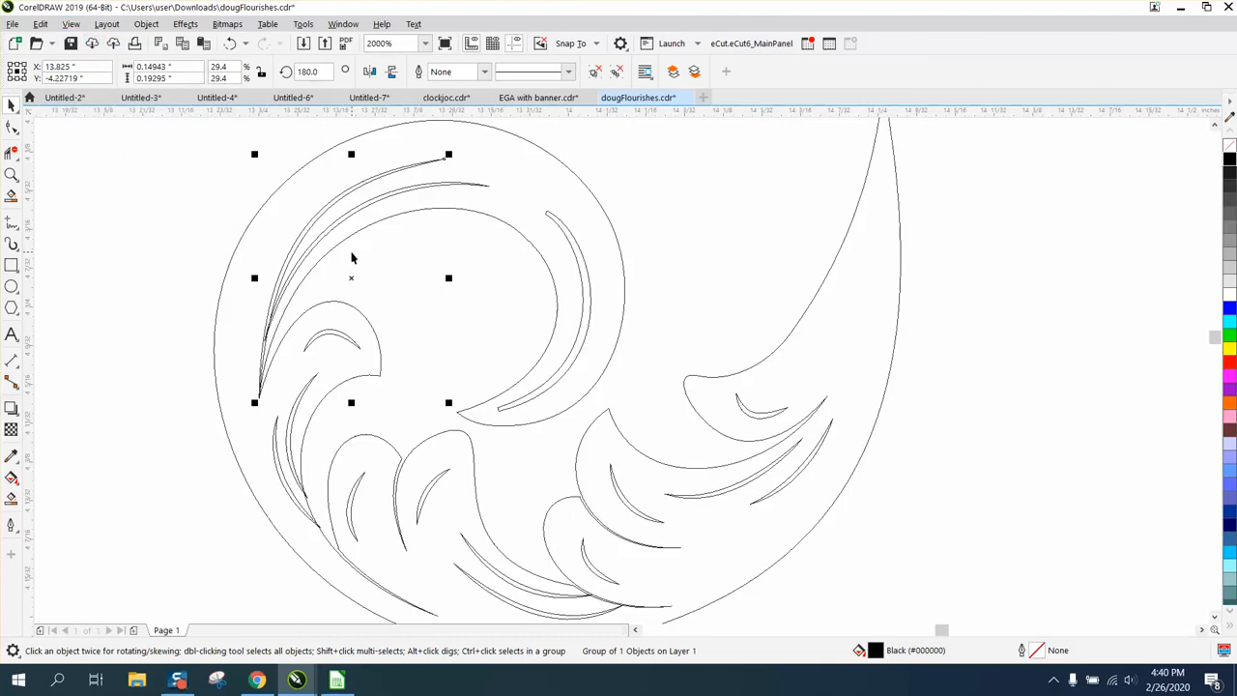
pyautogui.moveTo(309, 259)
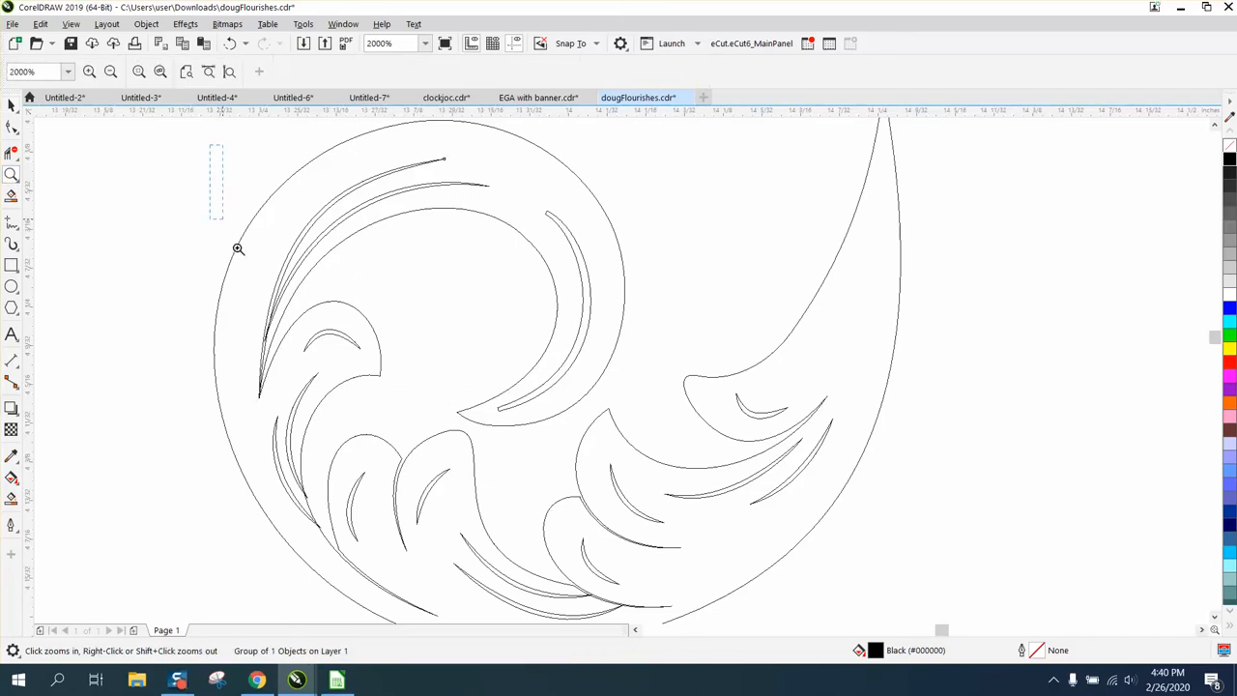
pyautogui.click(240, 247)
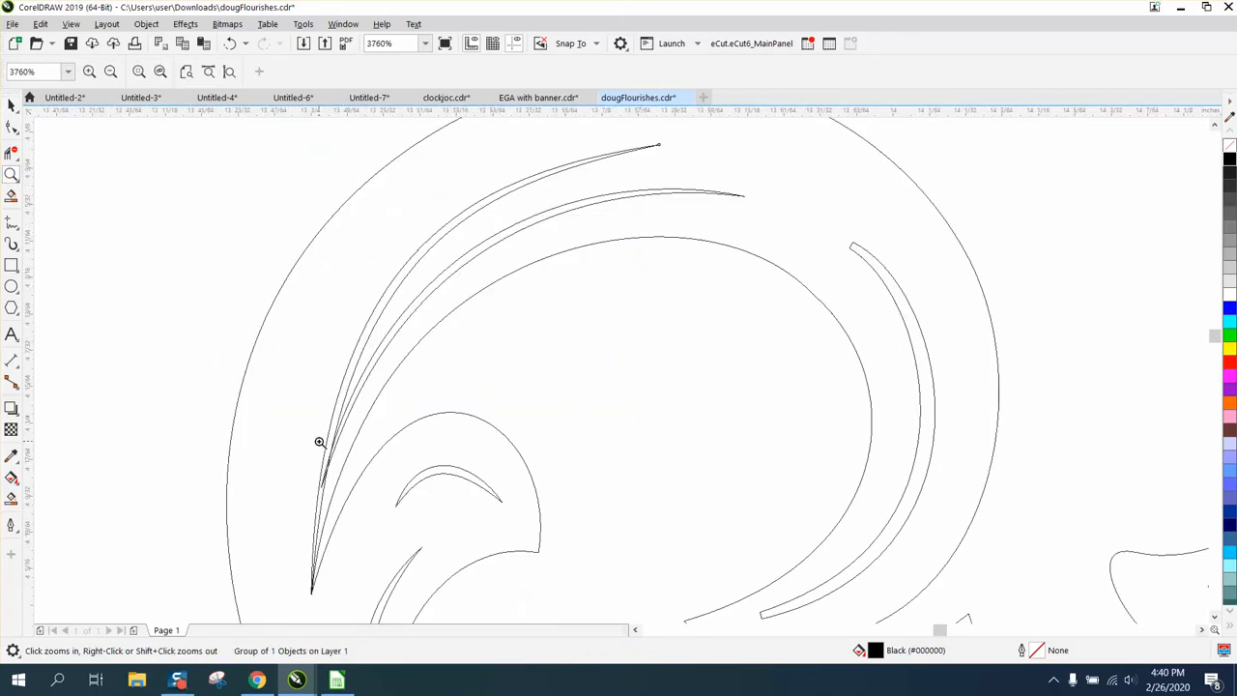
pyautogui.click(321, 441)
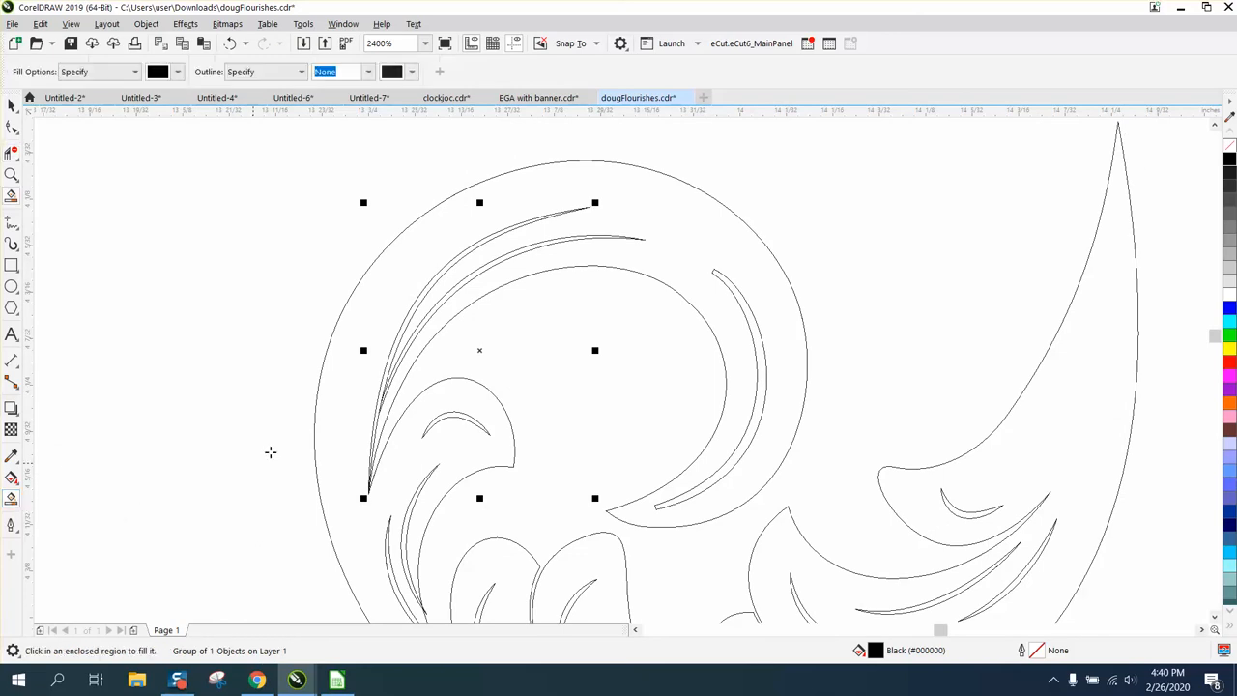
pyautogui.moveTo(410, 311)
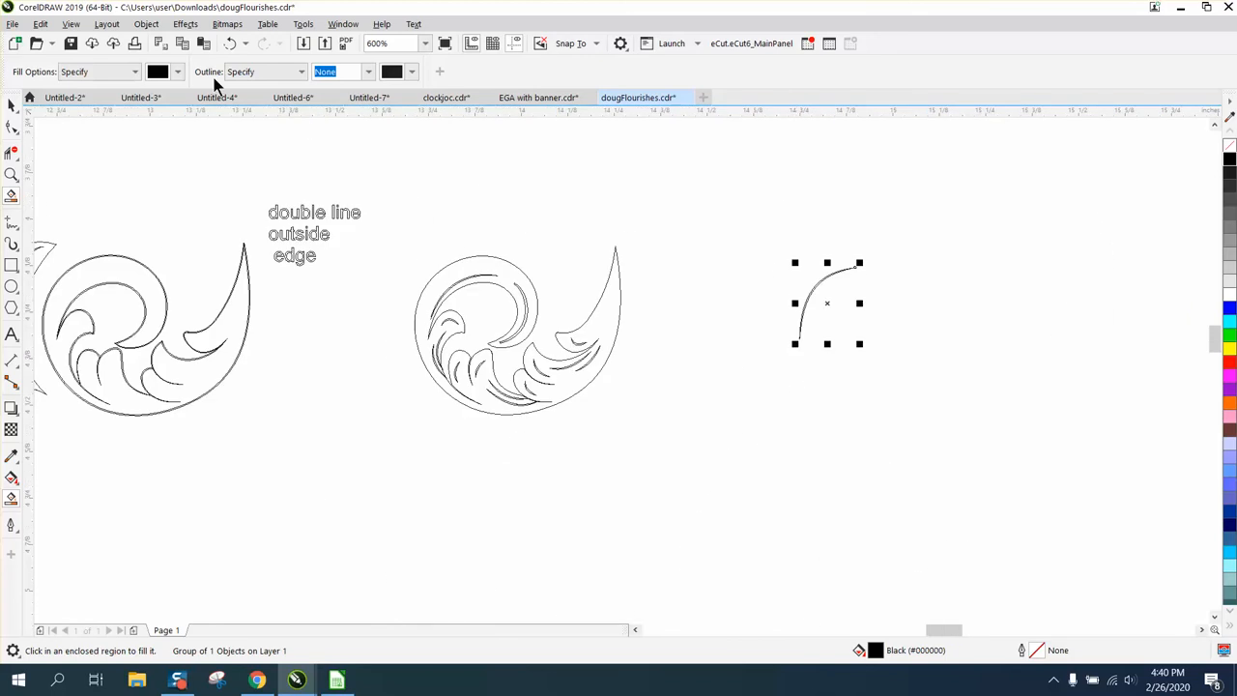
# Zoom to the separate curved stroke and convert its thick outline into a filled object shape
pyautogui.click(69, 23)
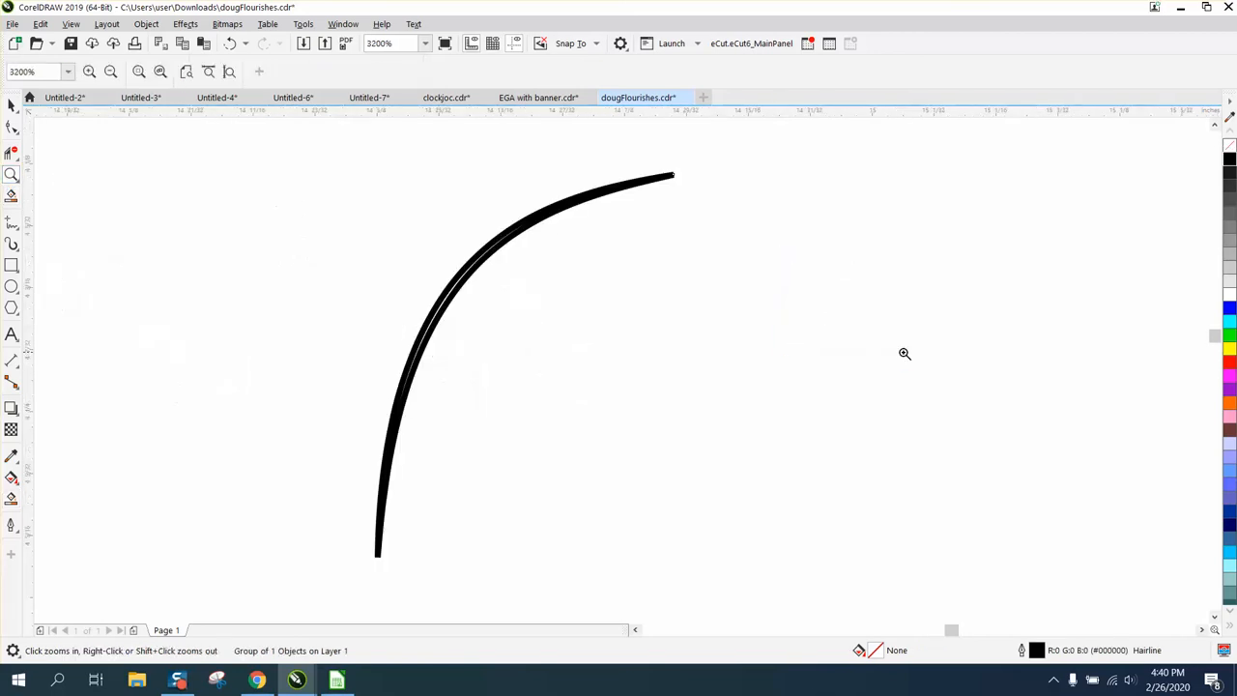
pyautogui.click(147, 23)
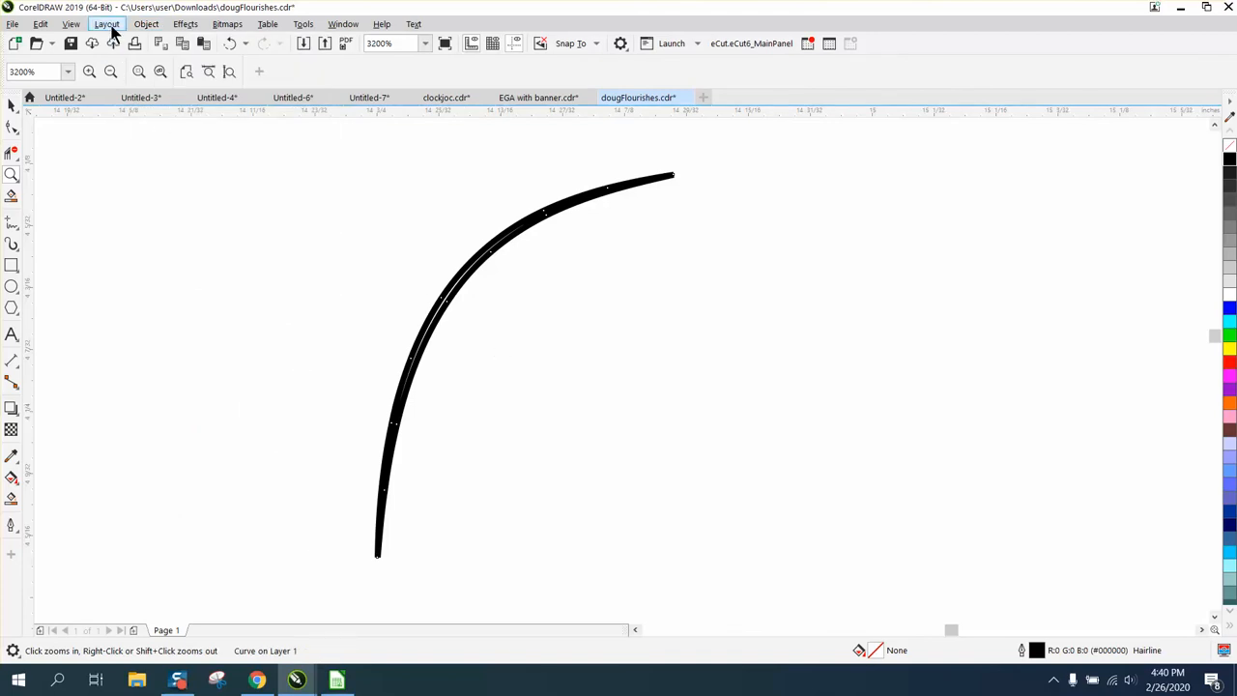
pyautogui.click(147, 23)
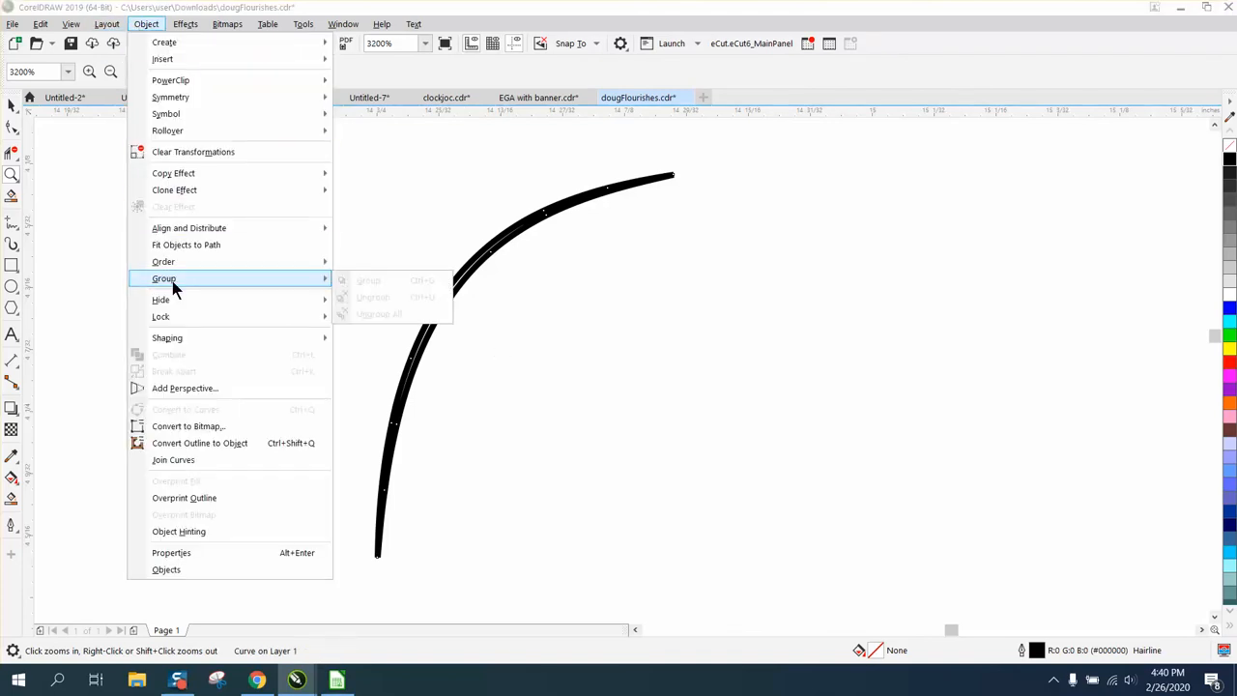
pyautogui.moveTo(199, 443)
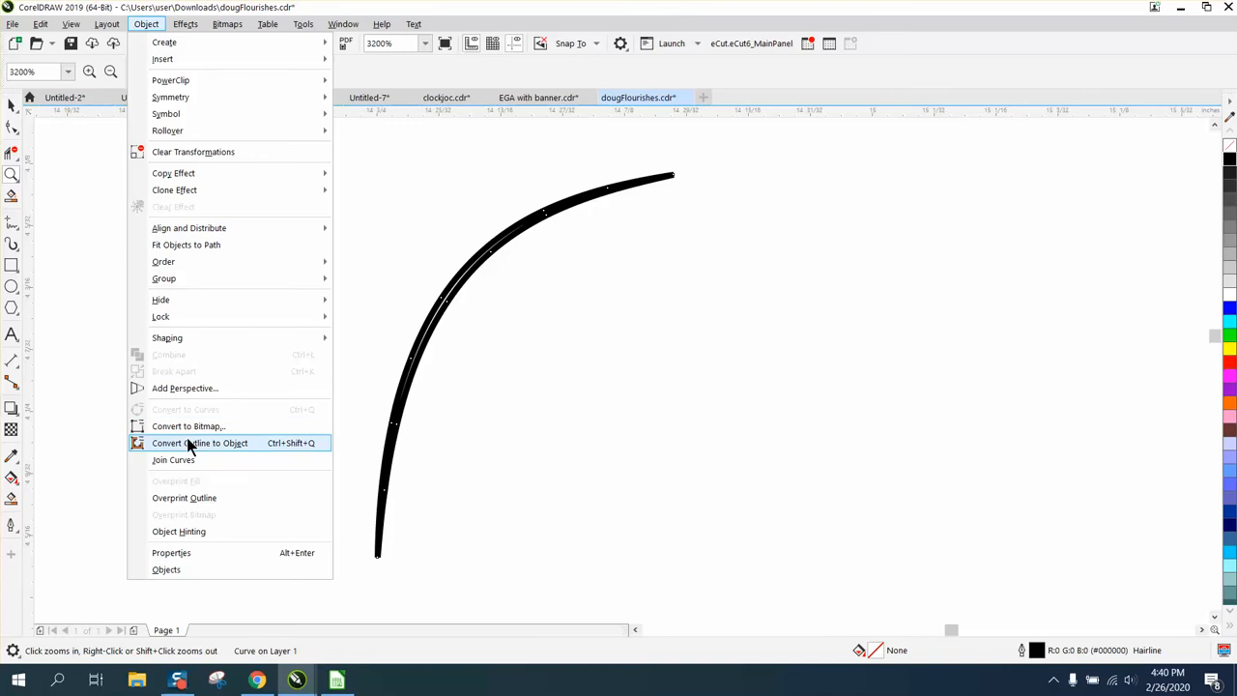
pyautogui.click(201, 443)
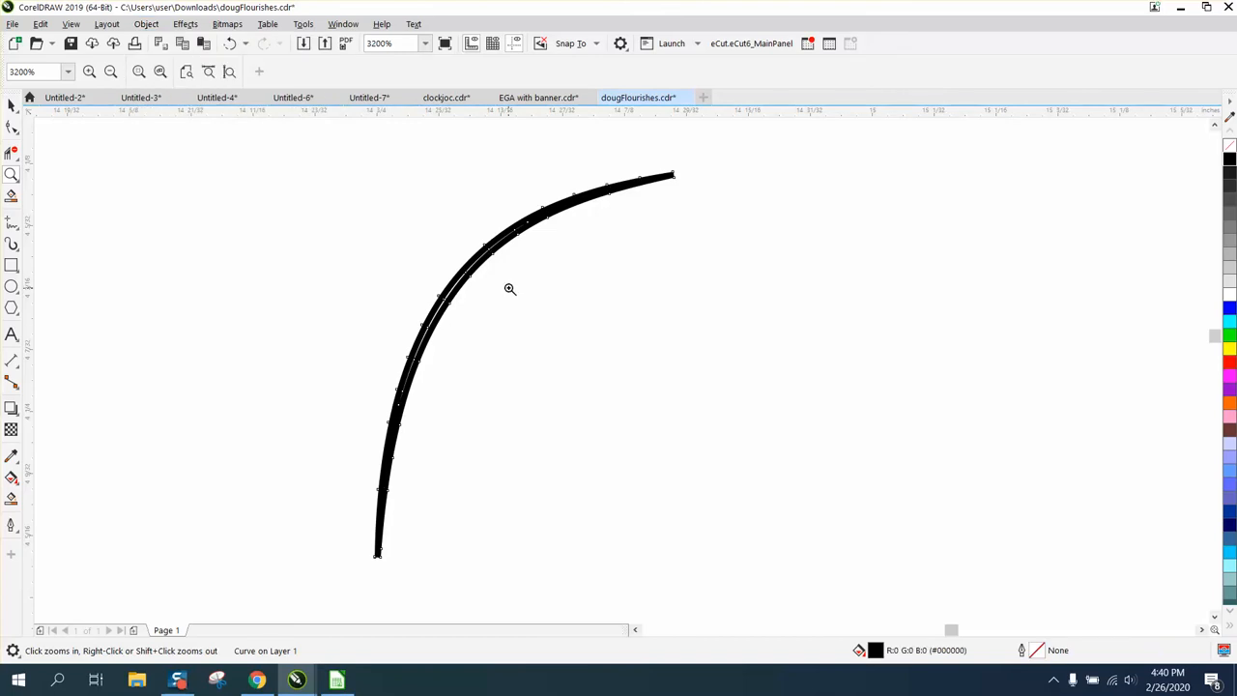
pyautogui.click(147, 23)
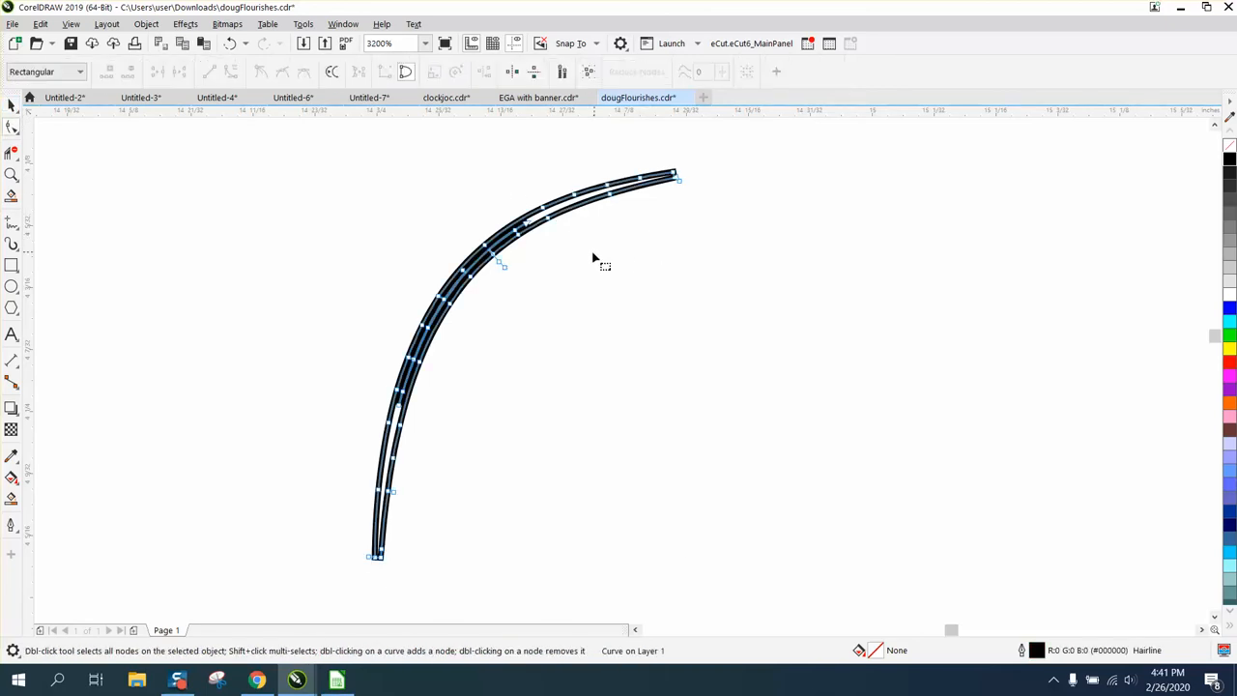
pyautogui.moveTo(526, 255)
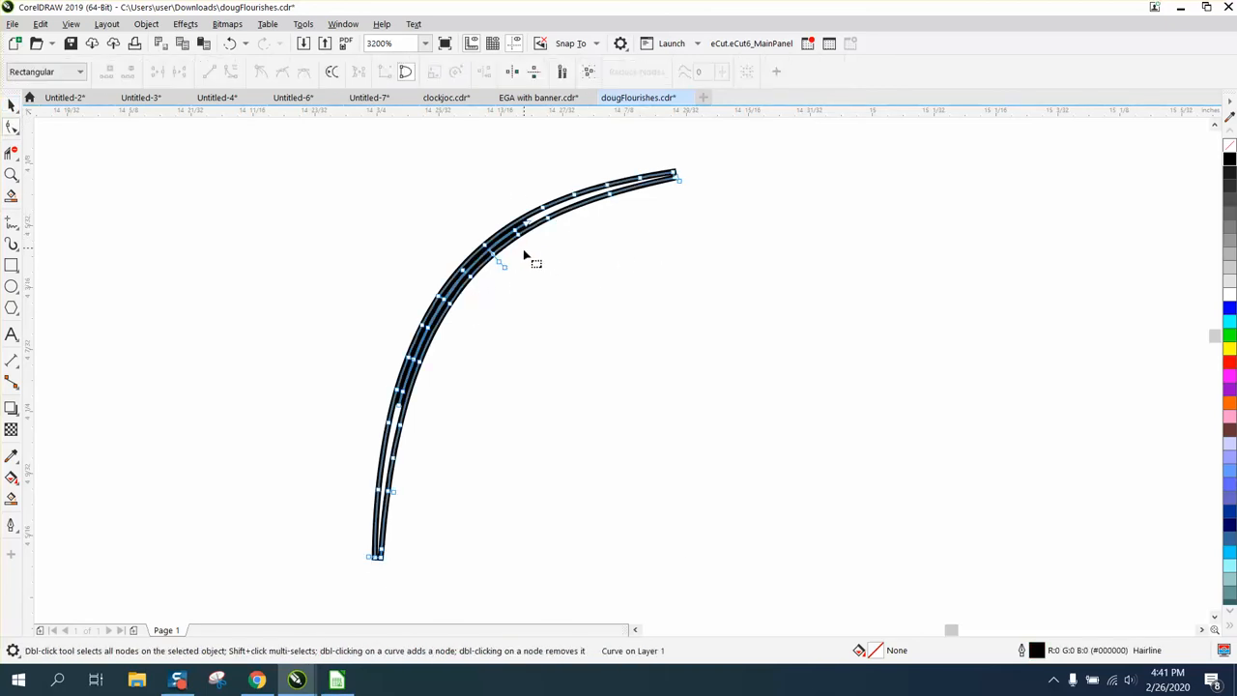
# Reselect the converted curve so it shows as a hollow double-edged outline, then view all flourishes
pyautogui.click(12, 104)
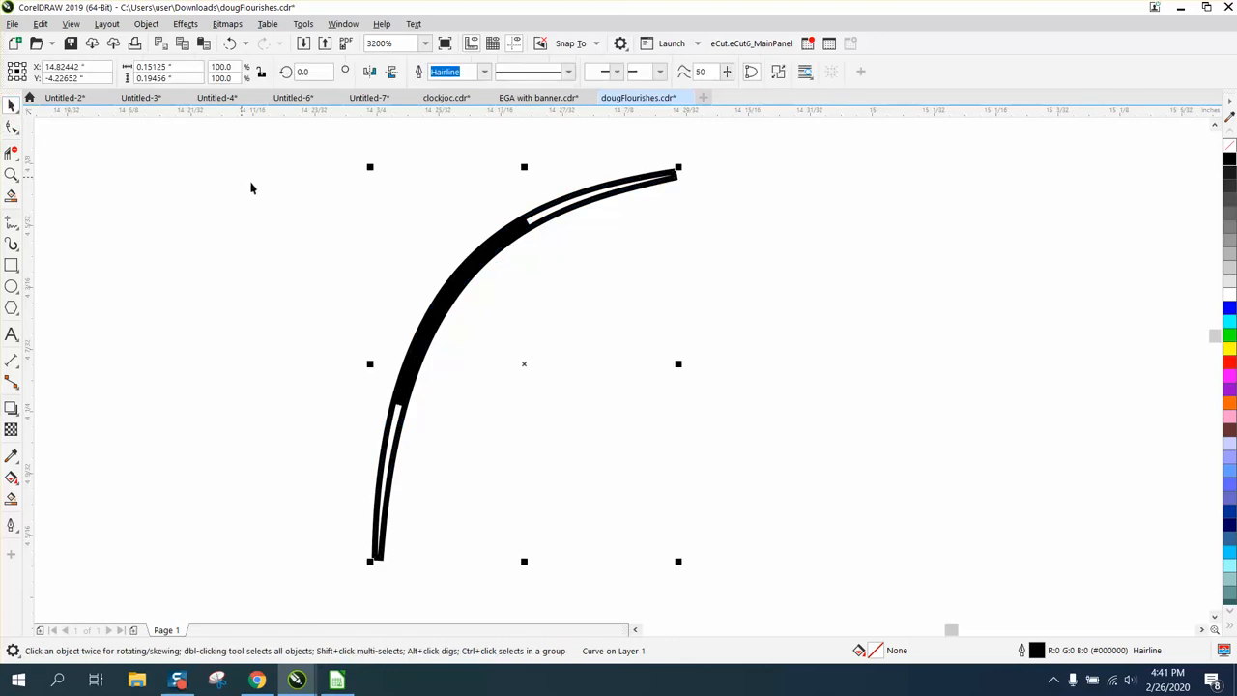
pyautogui.moveTo(292, 181); pyautogui.dragTo(363, 414)
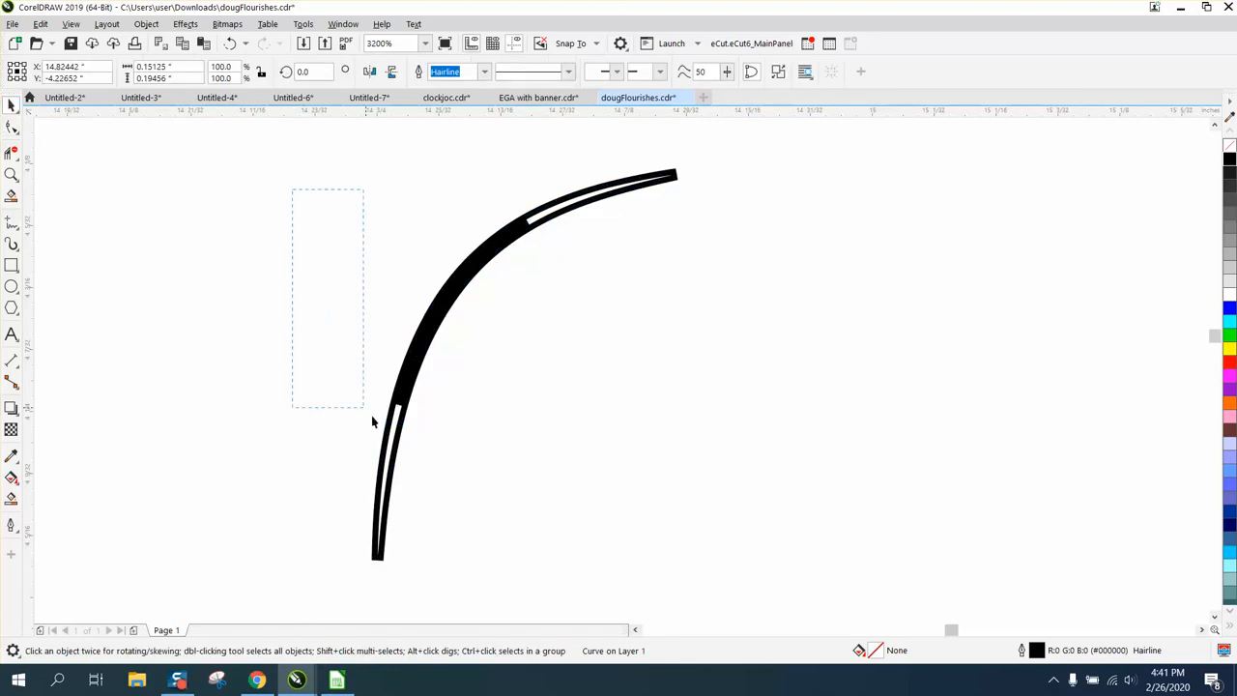
pyautogui.click(468, 275)
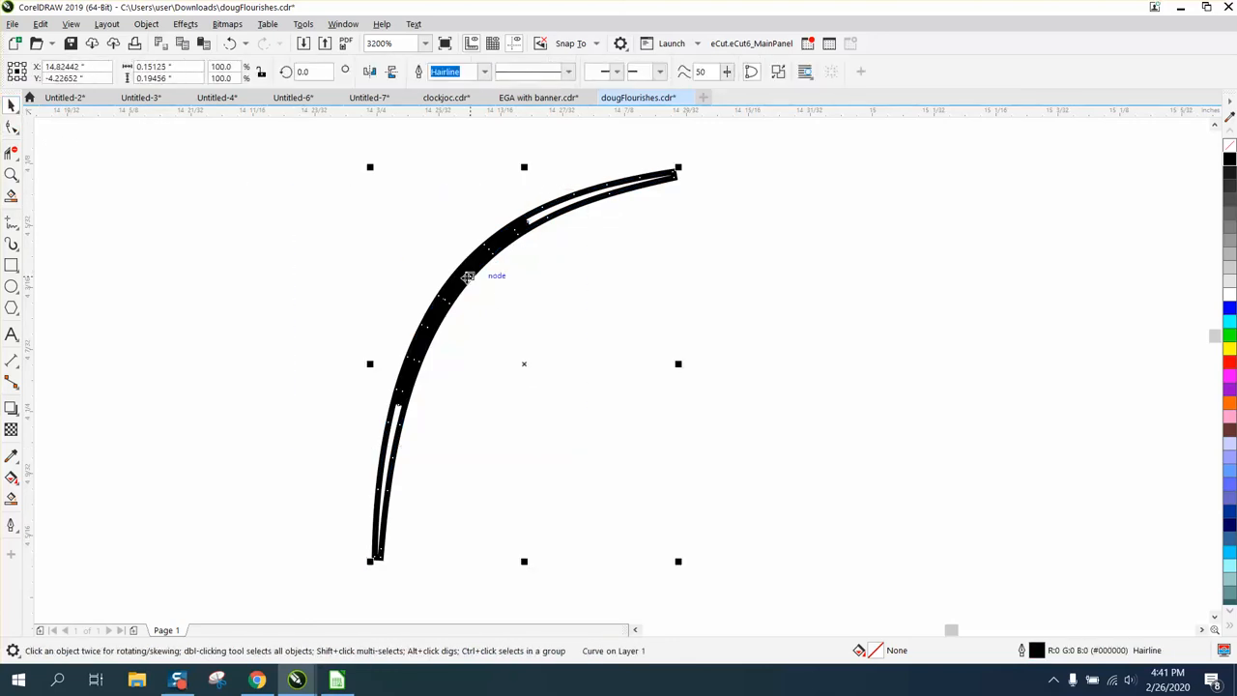
pyautogui.click(147, 23)
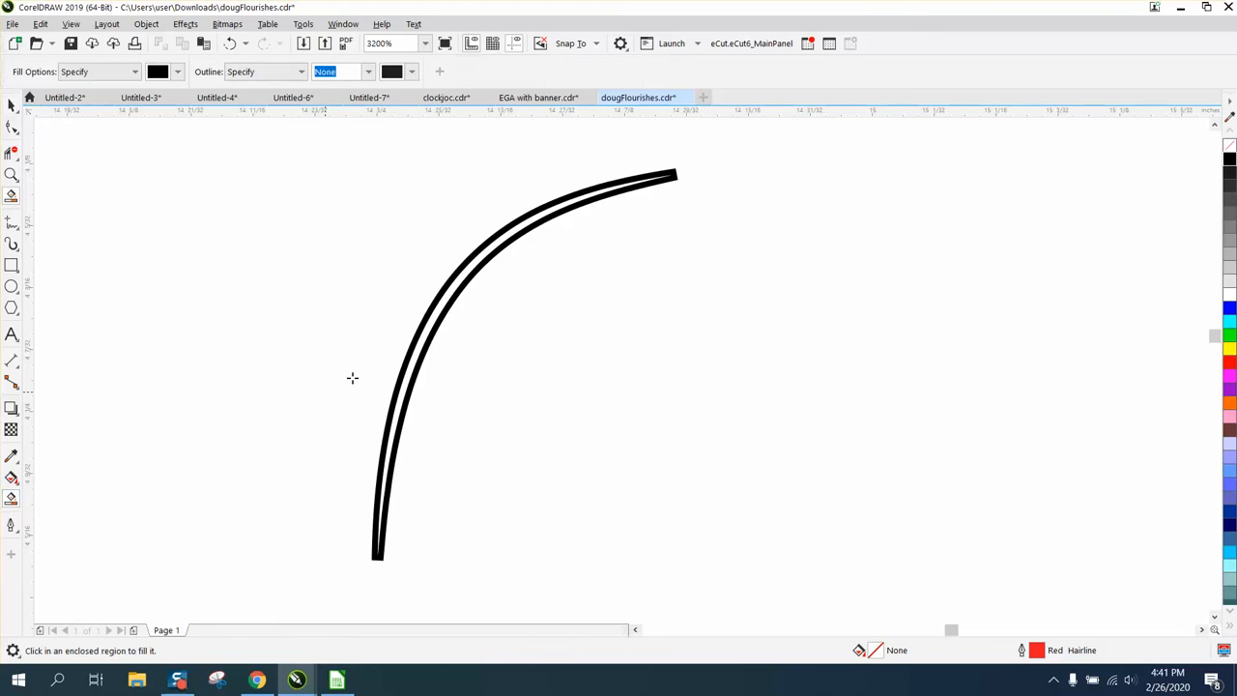
pyautogui.click(456, 332)
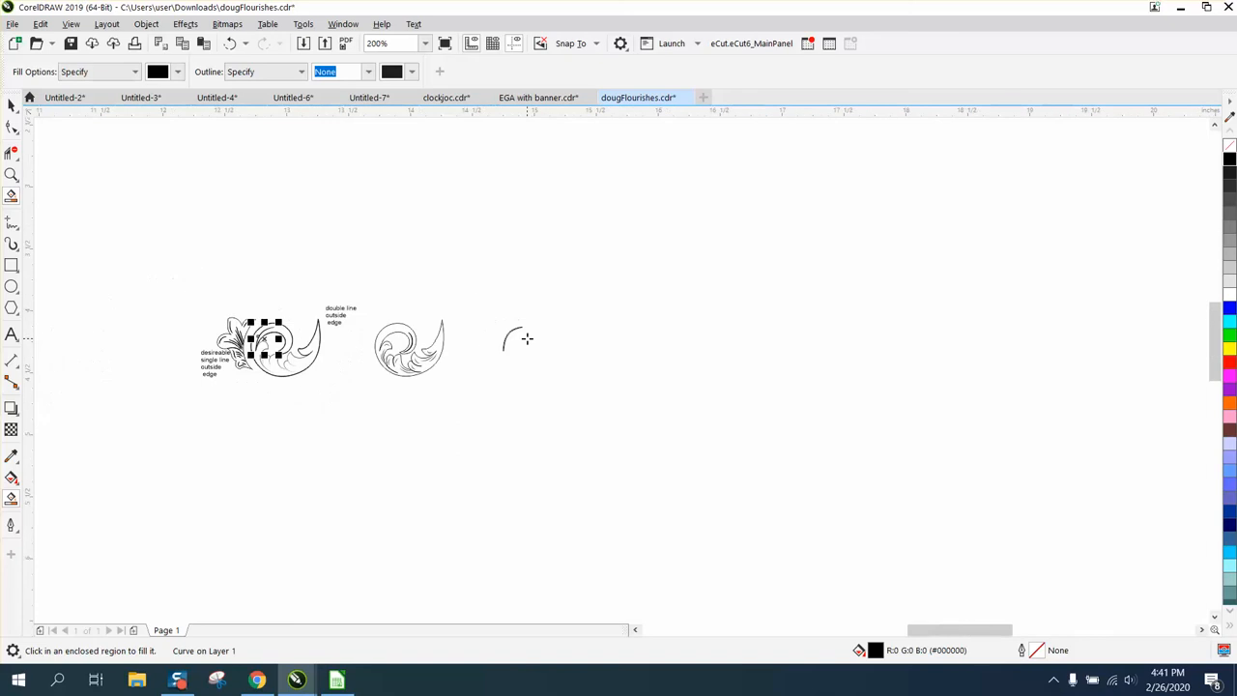
# Zoom onto the first flourish, select it and switch the view to Wireframe to expose its nodes
pyautogui.click(11, 174)
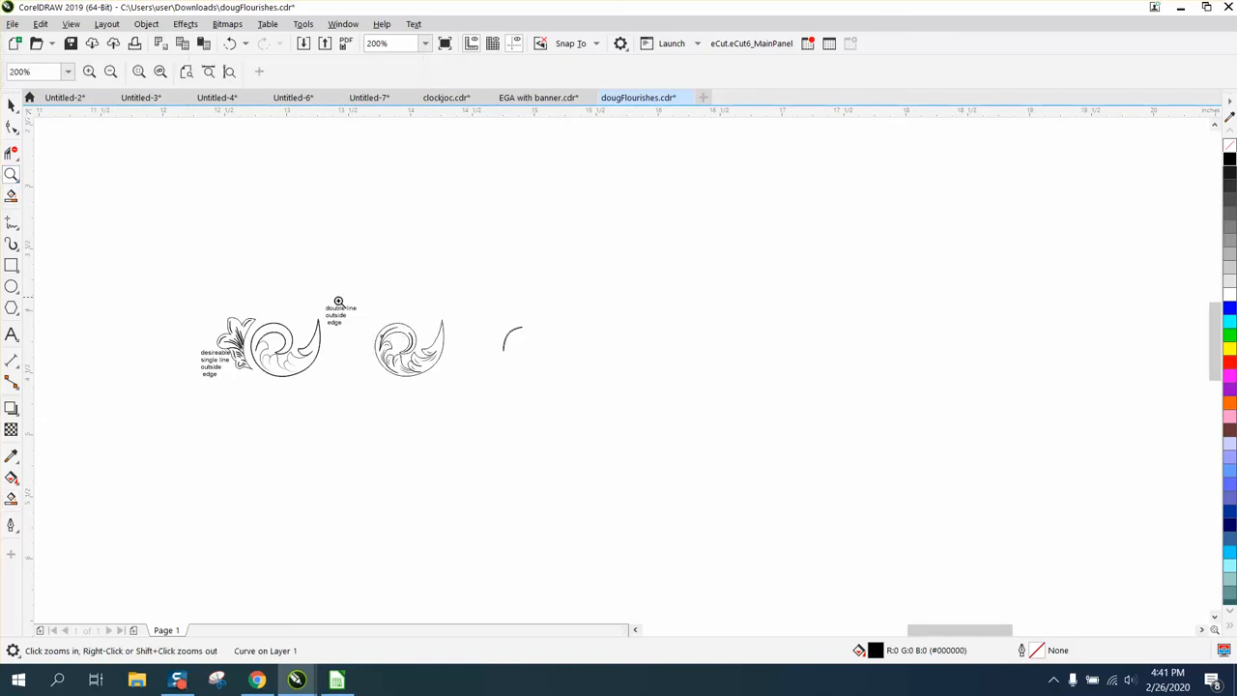
pyautogui.click(475, 211)
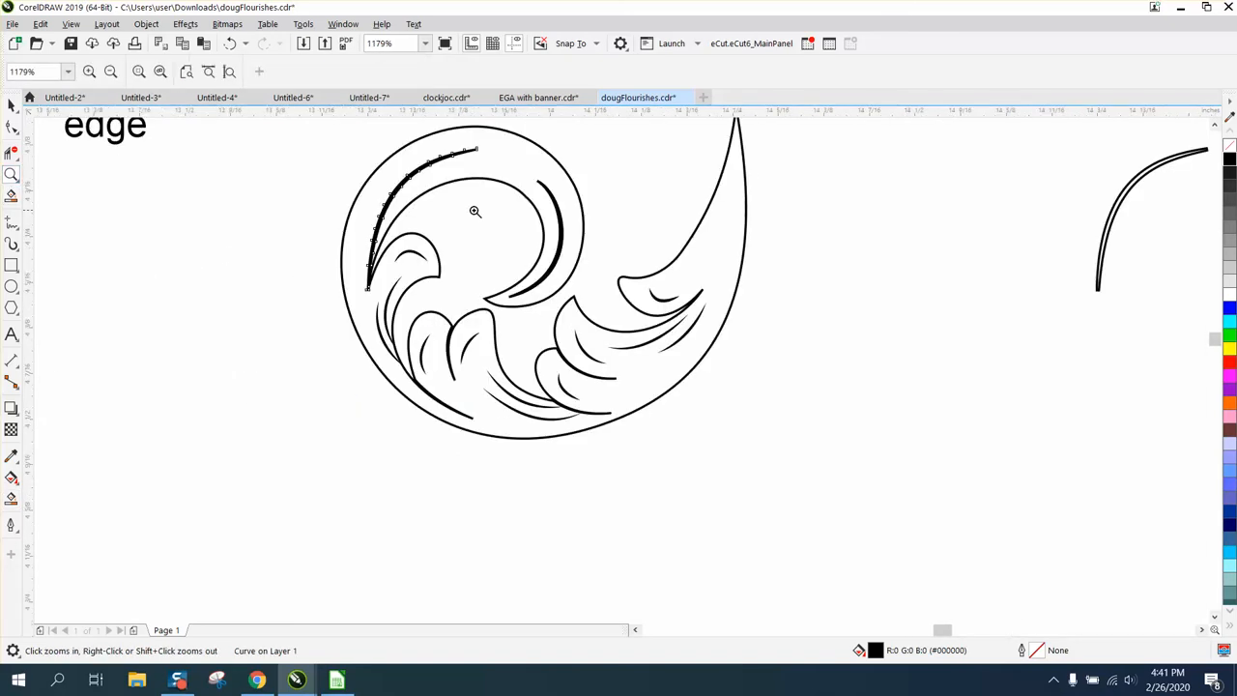
pyautogui.click(12, 105)
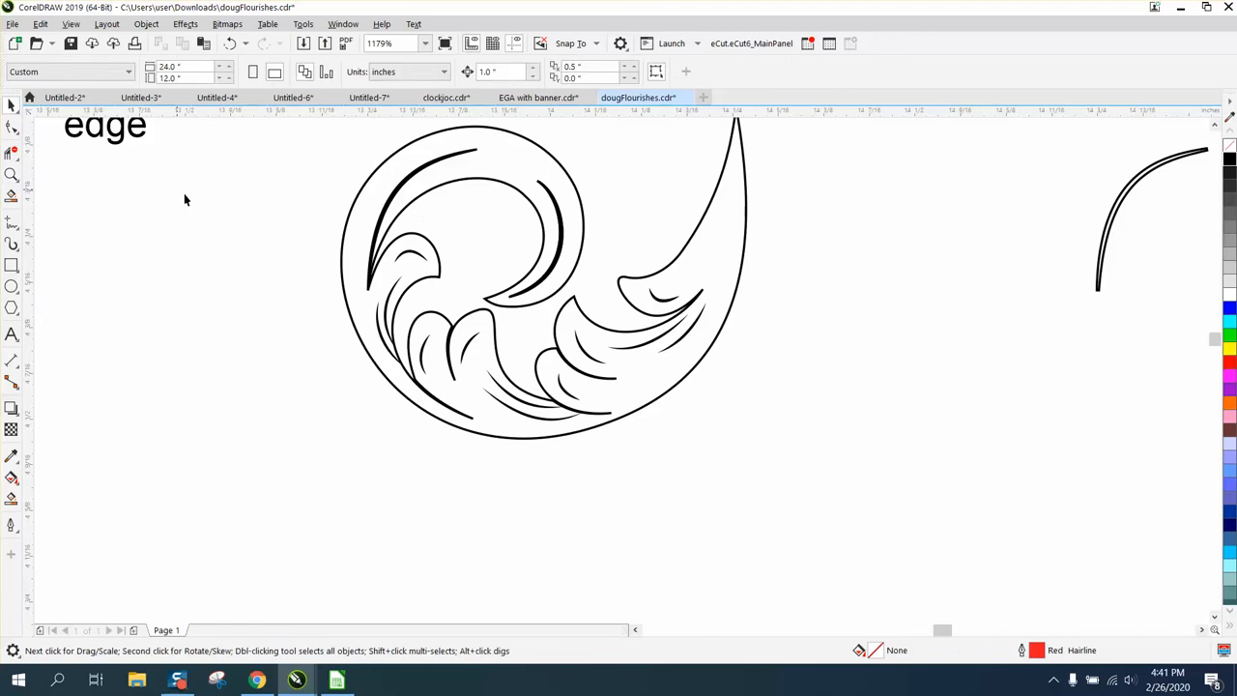
pyautogui.click(409, 255)
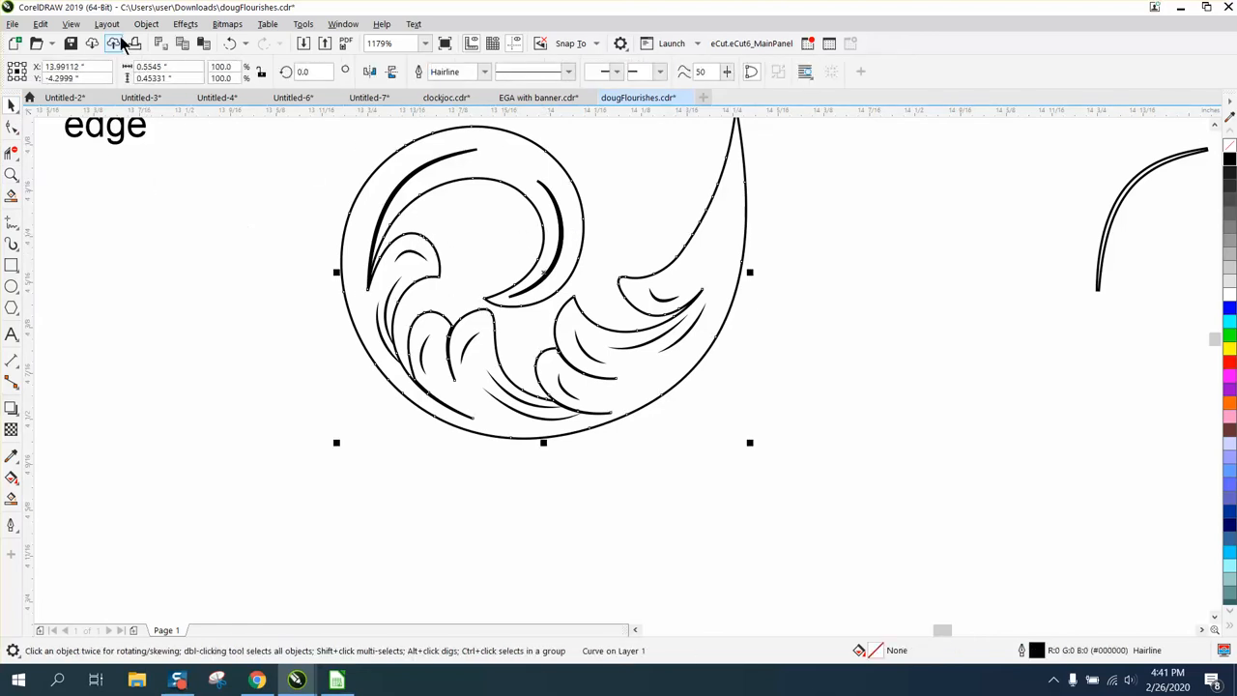
pyautogui.click(69, 23)
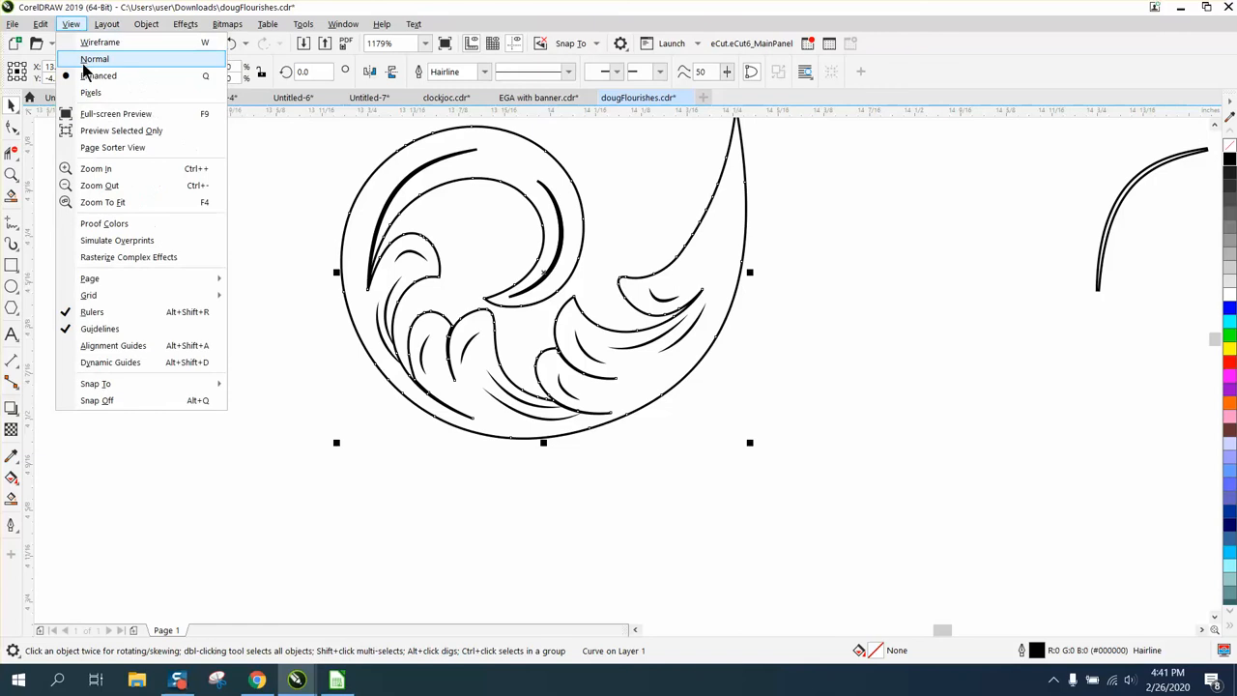
pyautogui.click(95, 58)
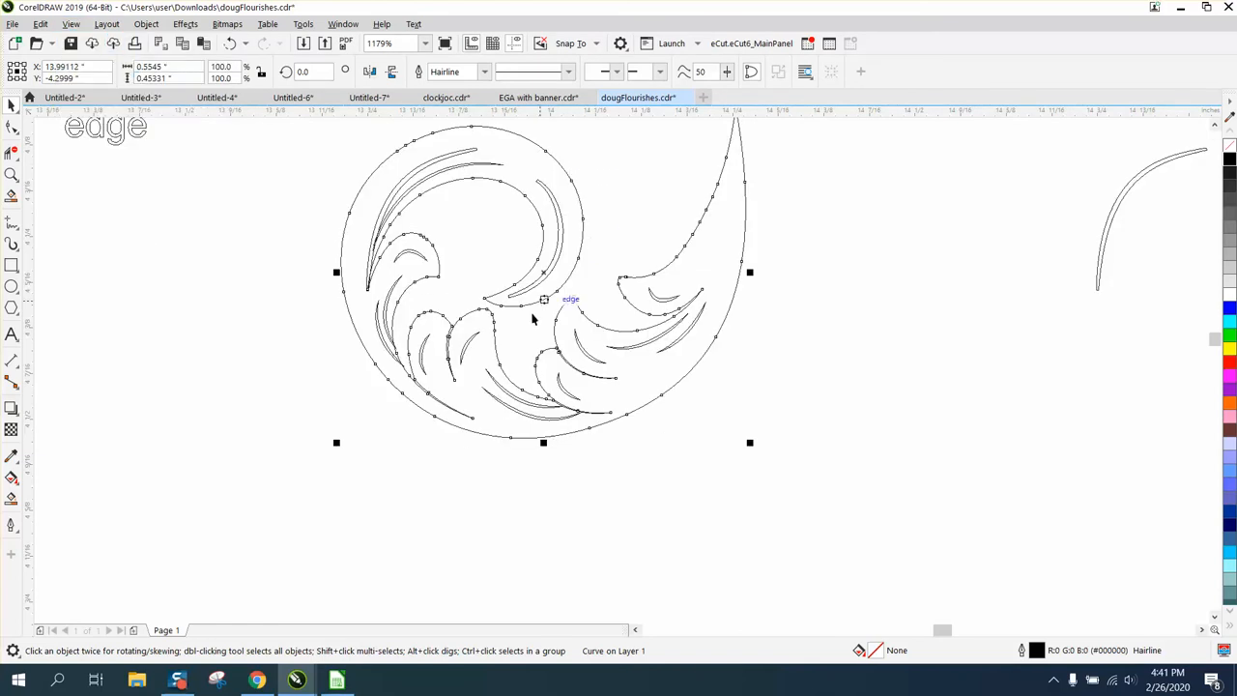
pyautogui.moveTo(394, 261)
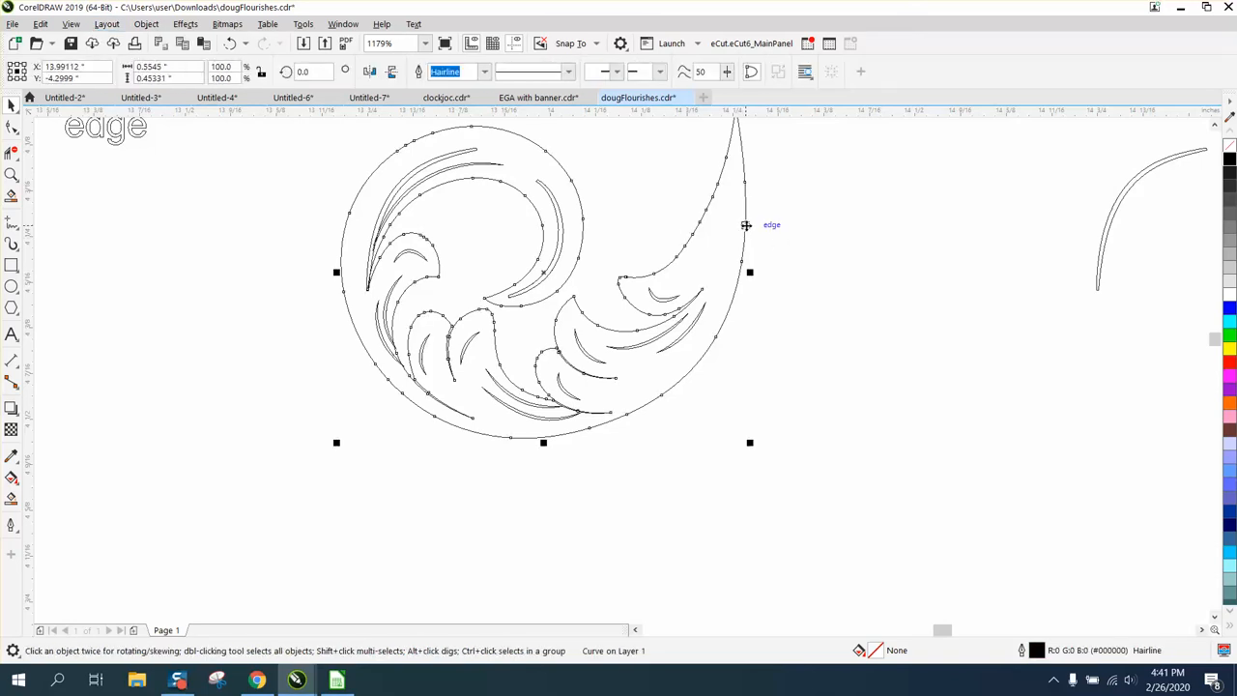
pyautogui.moveTo(1036, 657)
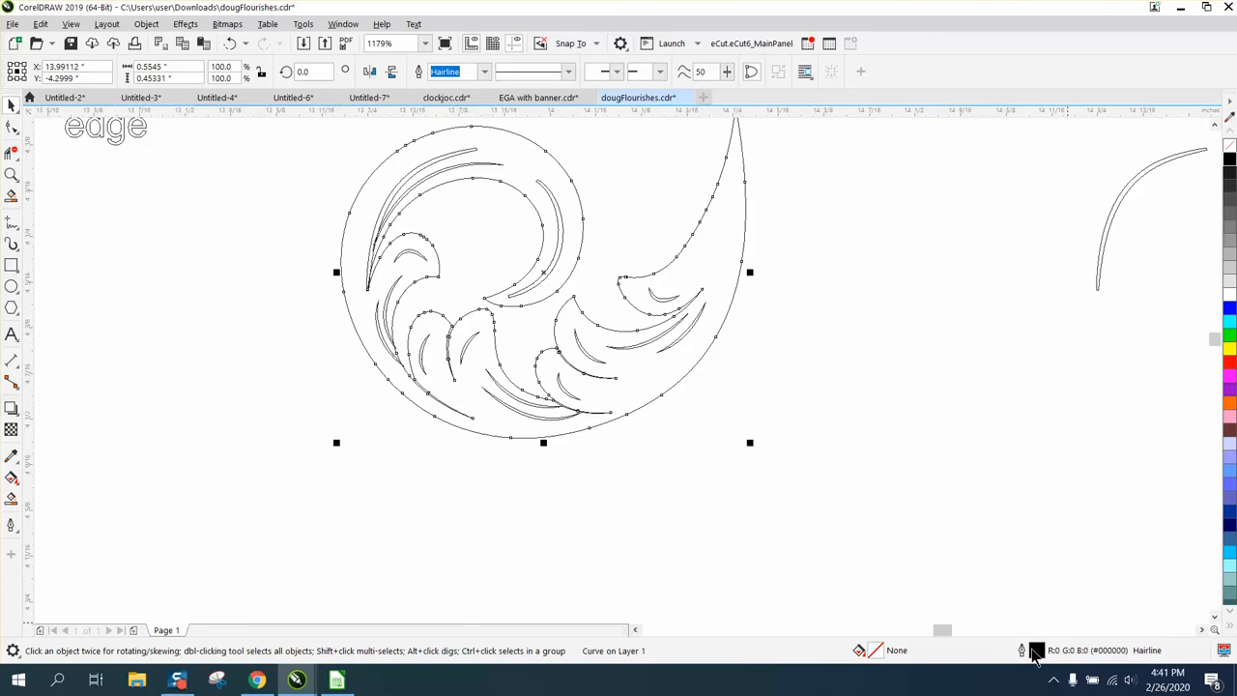
pyautogui.moveTo(827, 377)
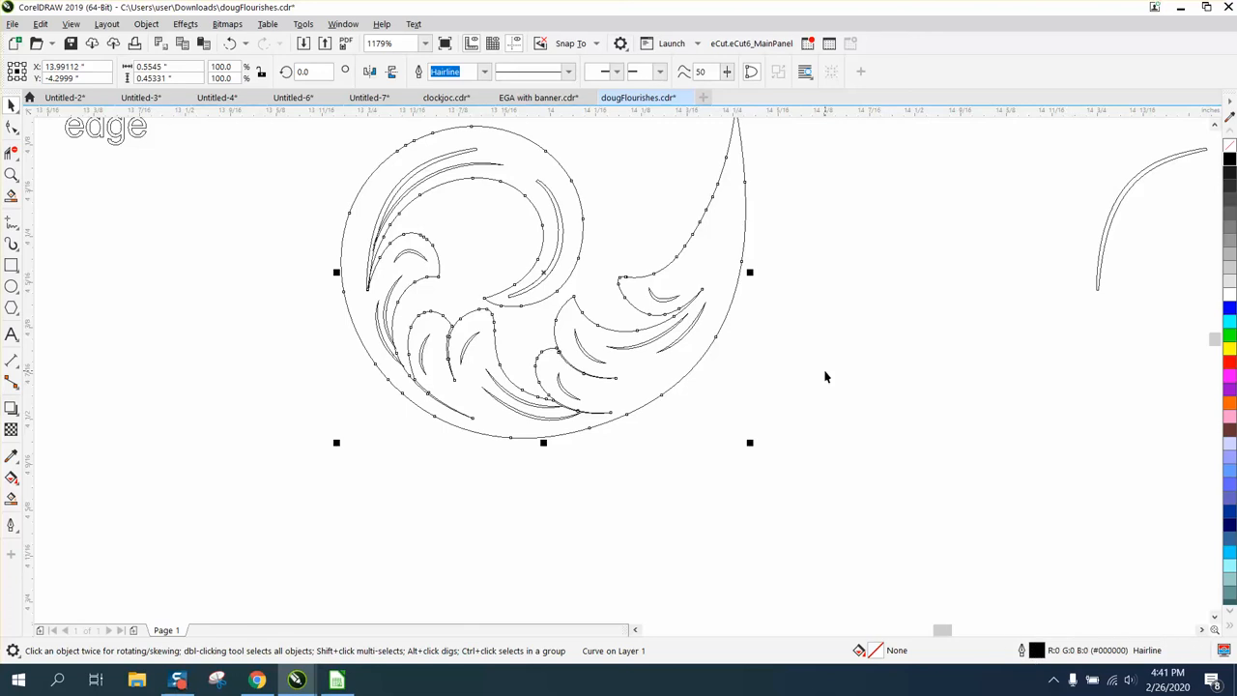
pyautogui.moveTo(971, 607)
pyautogui.write('0.5')
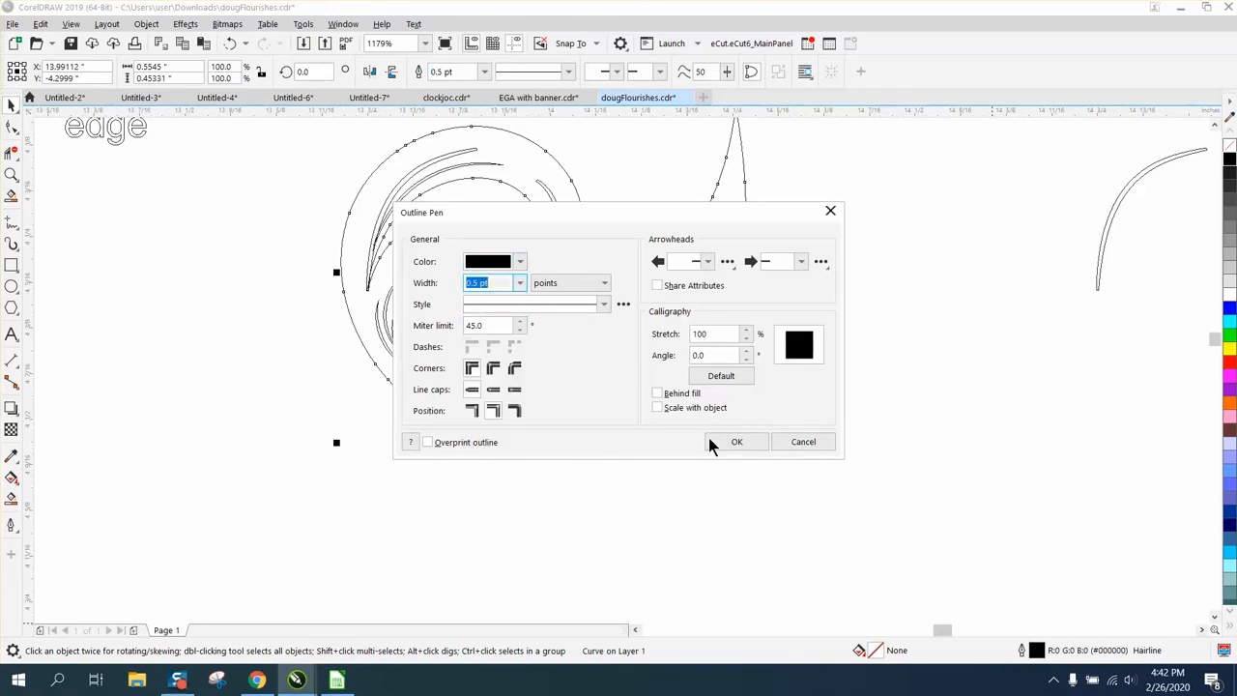
# Apply the 0.5 pt outline, then reopen Outline Pen and set the flourish outline to 0.25 pt
pyautogui.click(106, 23)
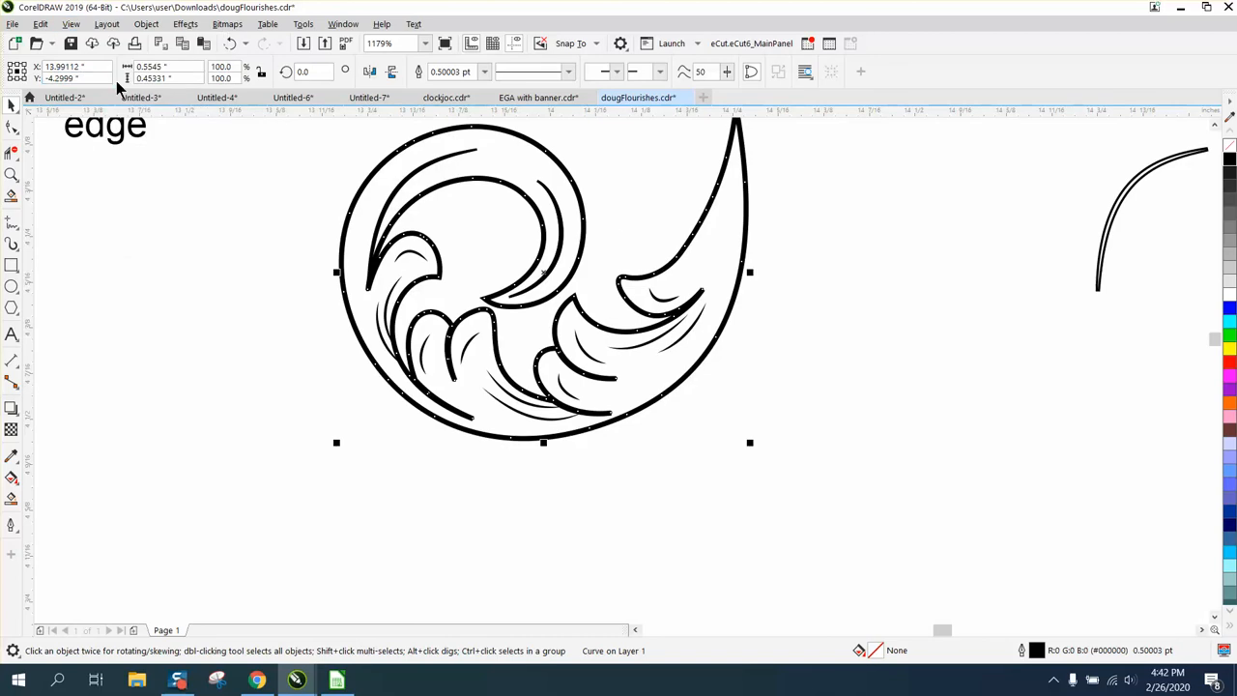
pyautogui.moveTo(808, 331)
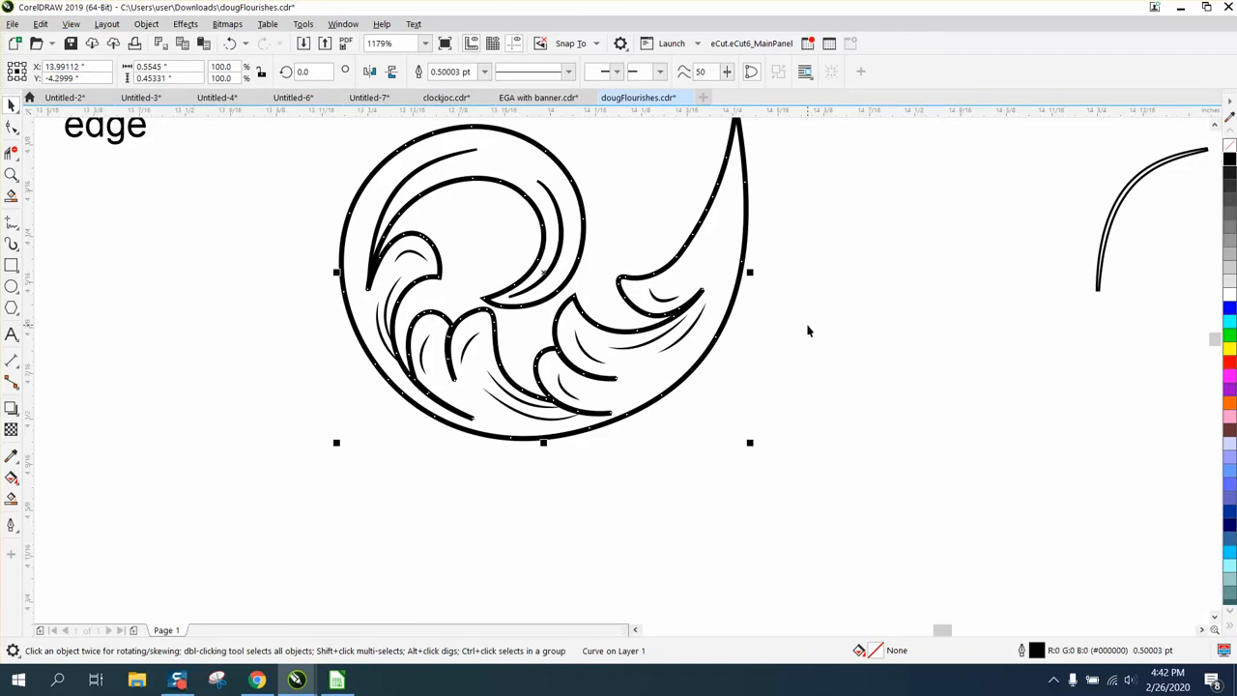
pyautogui.moveTo(1040, 658)
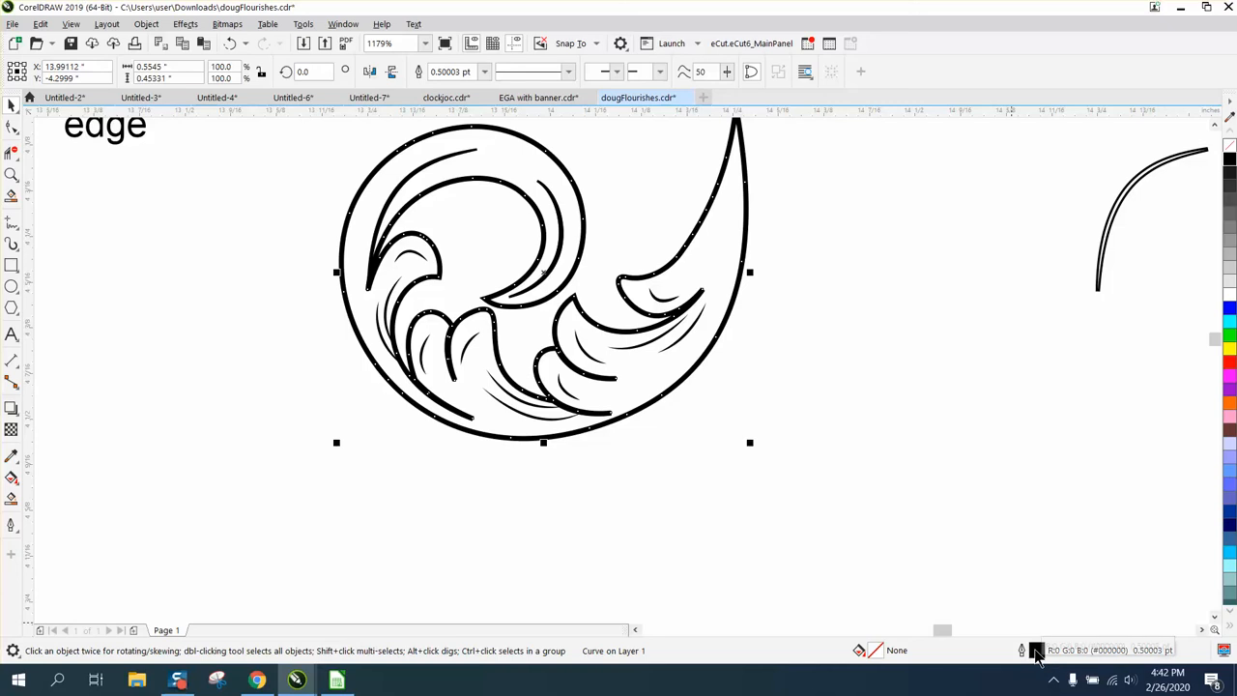
pyautogui.doubleClick(1036, 649)
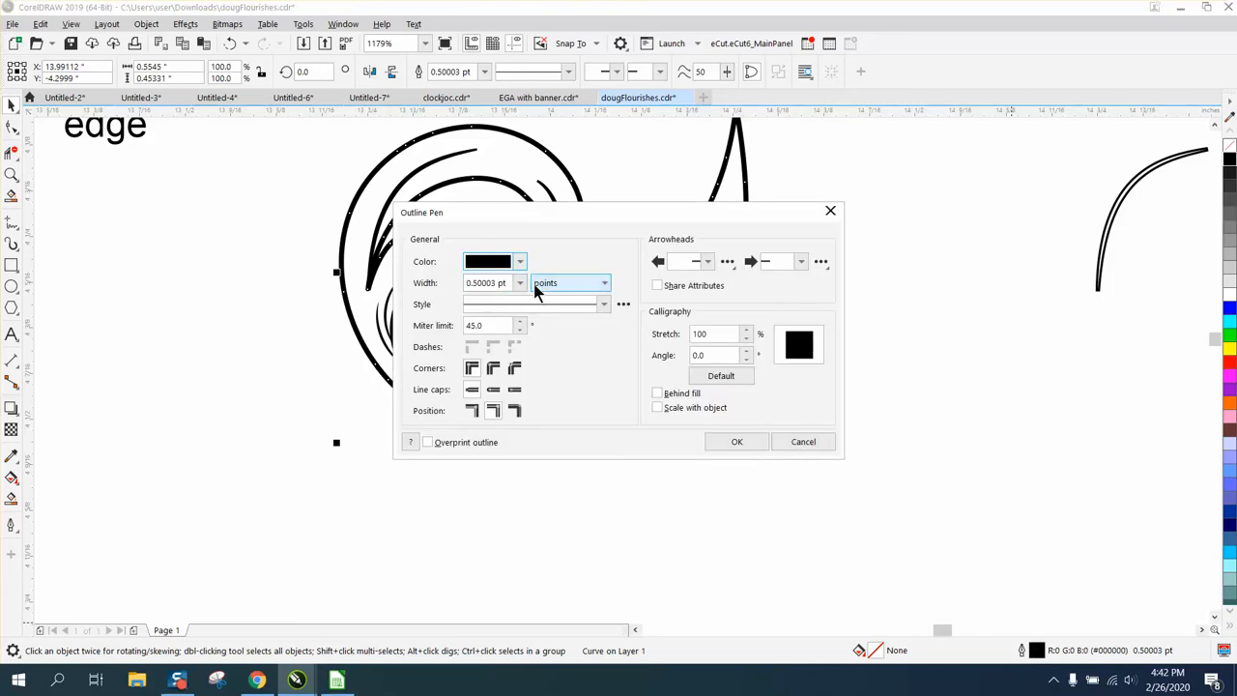
pyautogui.tripleClick(487, 282)
pyautogui.write('.25')
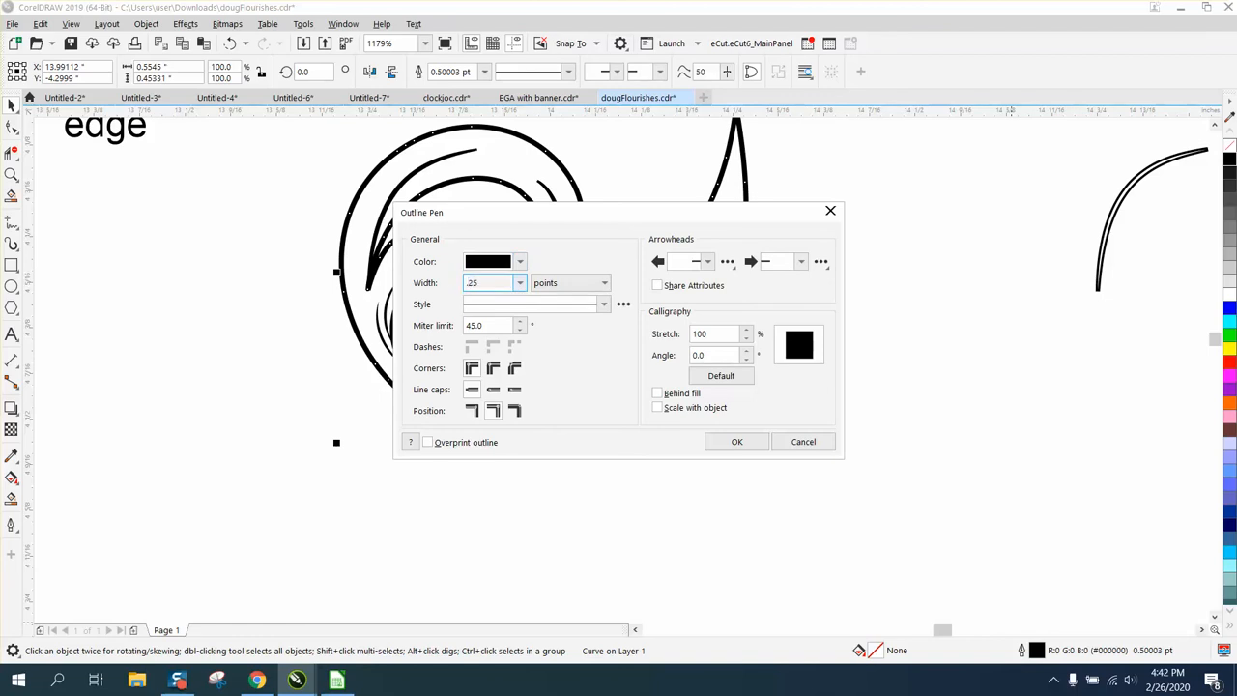
pyautogui.click(736, 441)
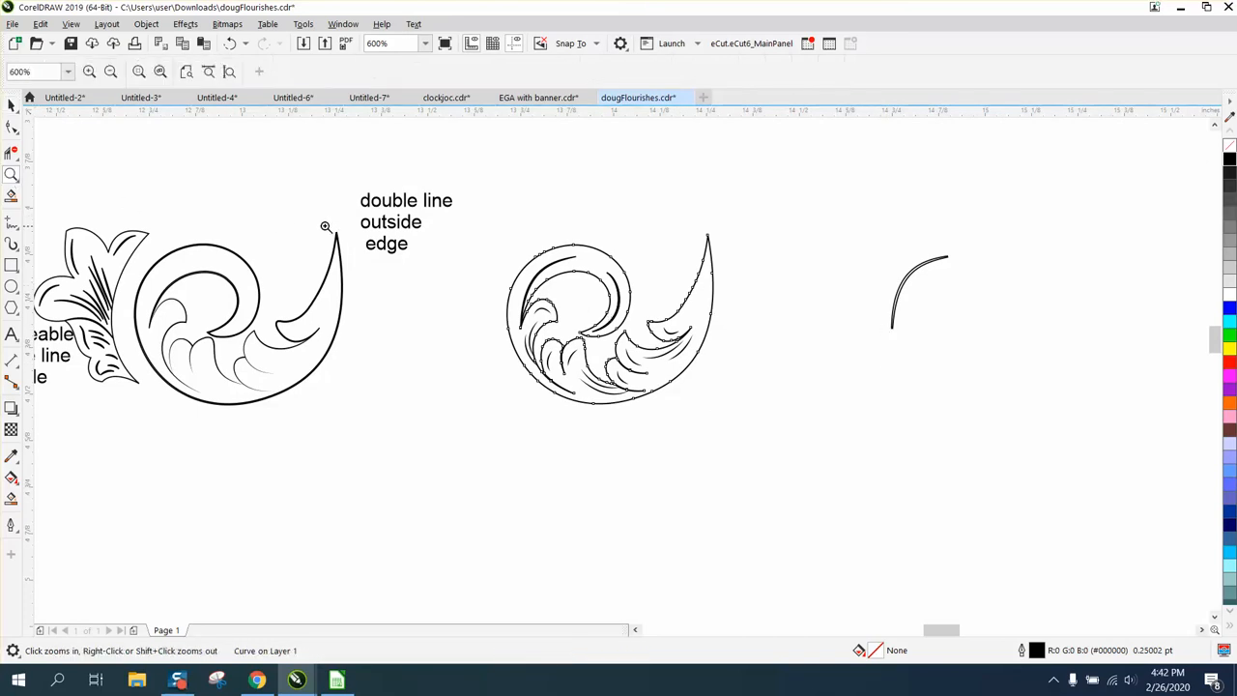
pyautogui.moveTo(325, 226); pyautogui.dragTo(669, 284)
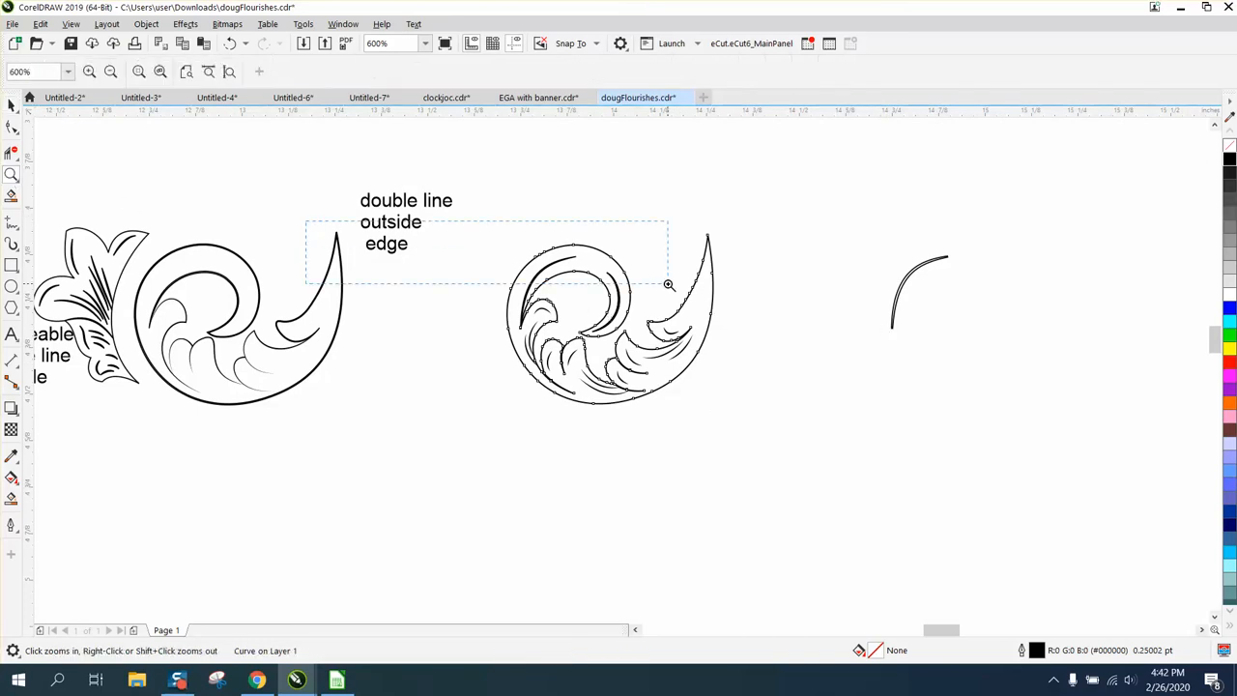
pyautogui.click(668, 285)
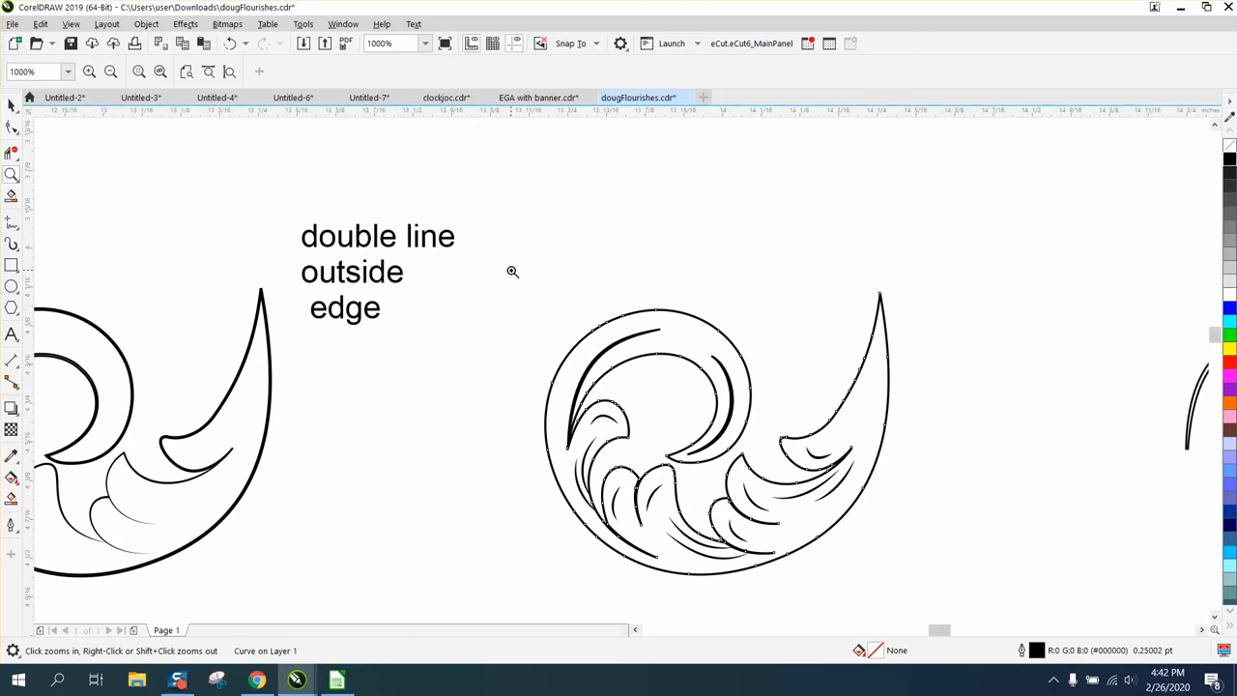